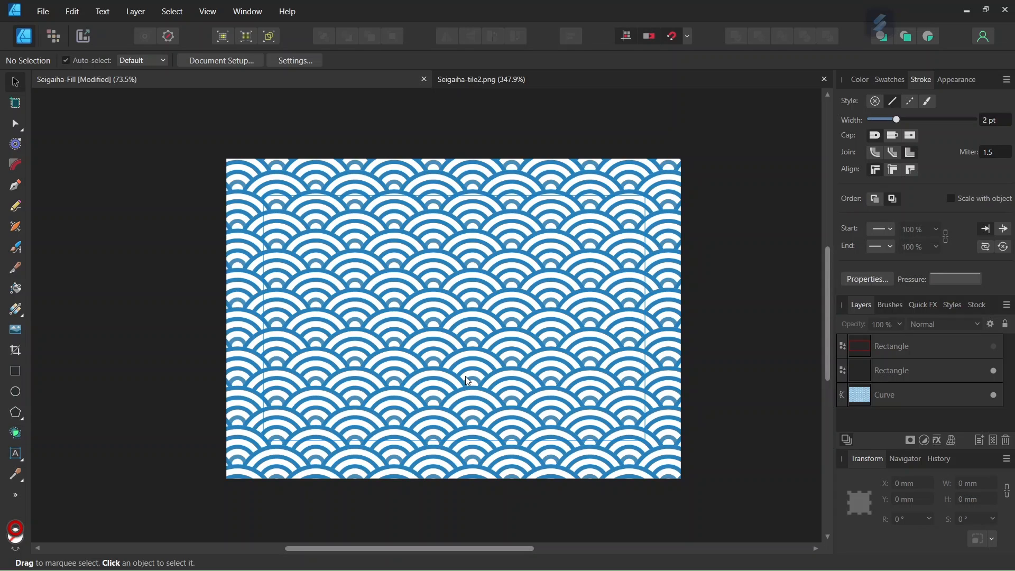
mouse_move(456, 368)
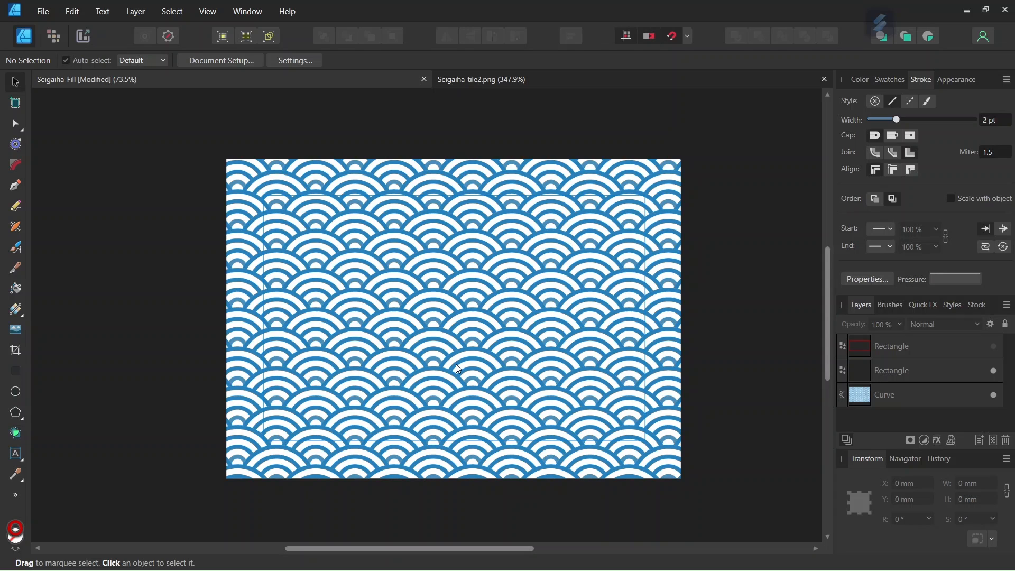
mouse_move(461, 355)
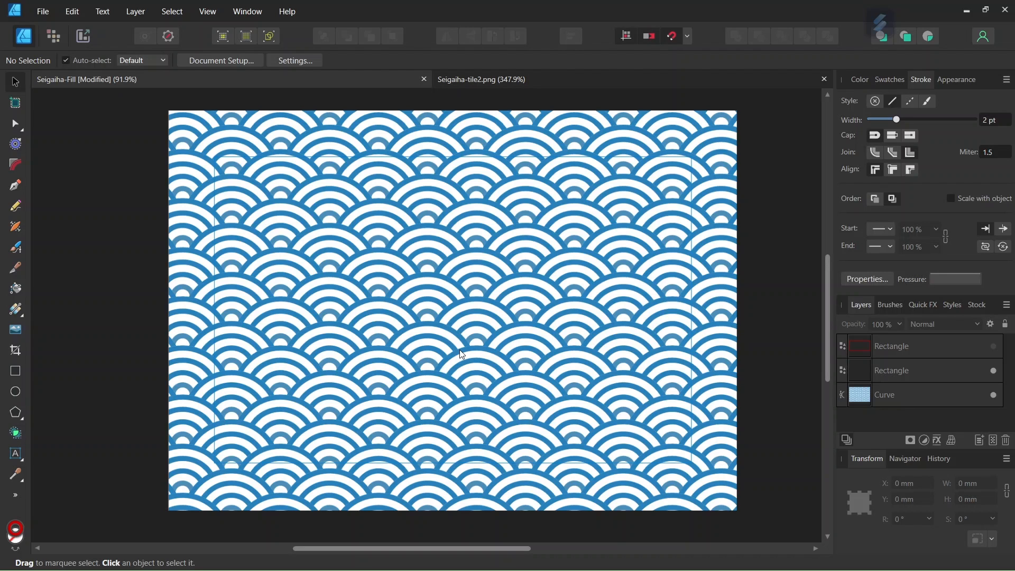
mouse_move(996, 349)
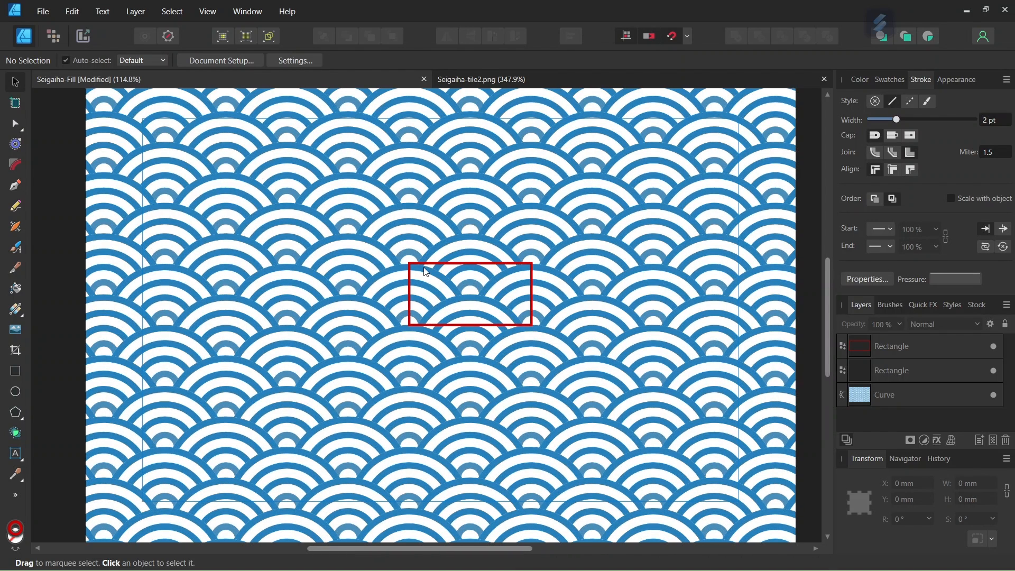
mouse_move(535, 320)
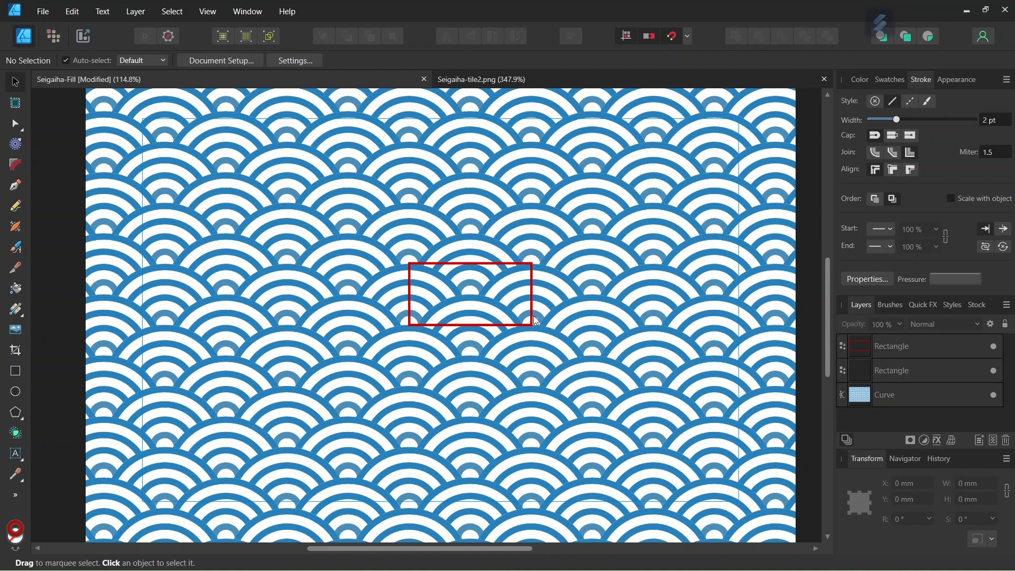
mouse_move(436, 287)
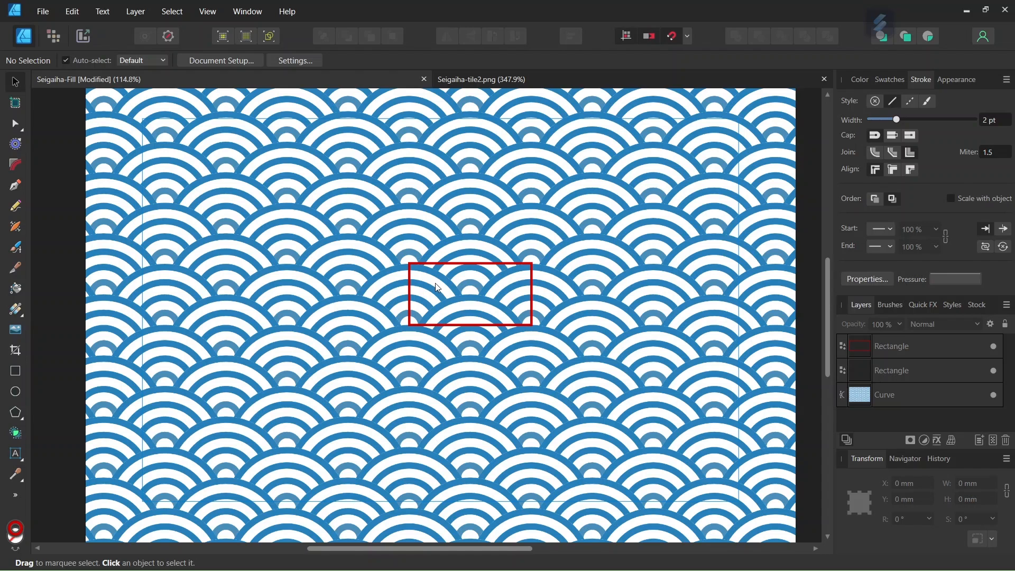
mouse_move(454, 267)
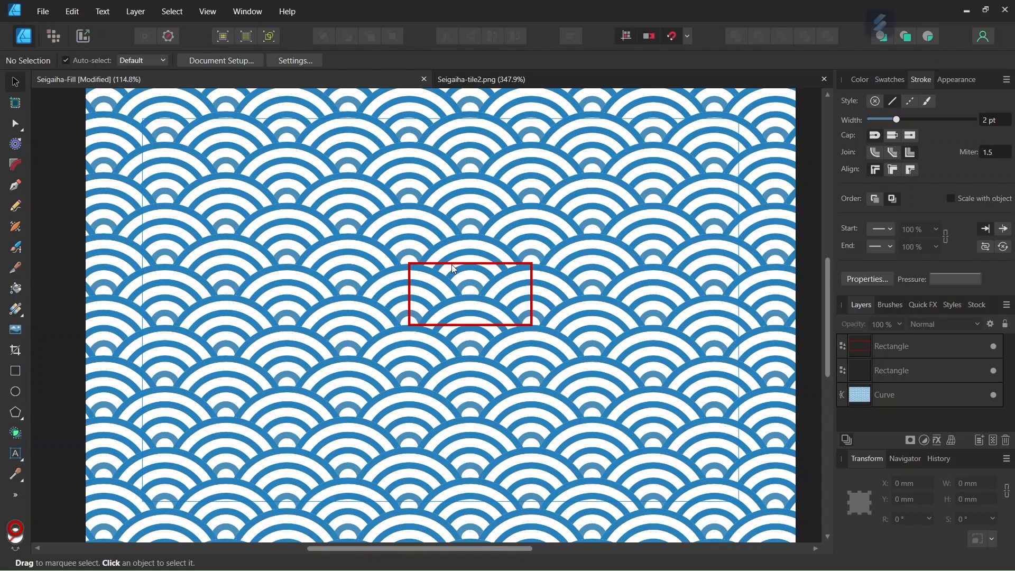
mouse_move(436, 271)
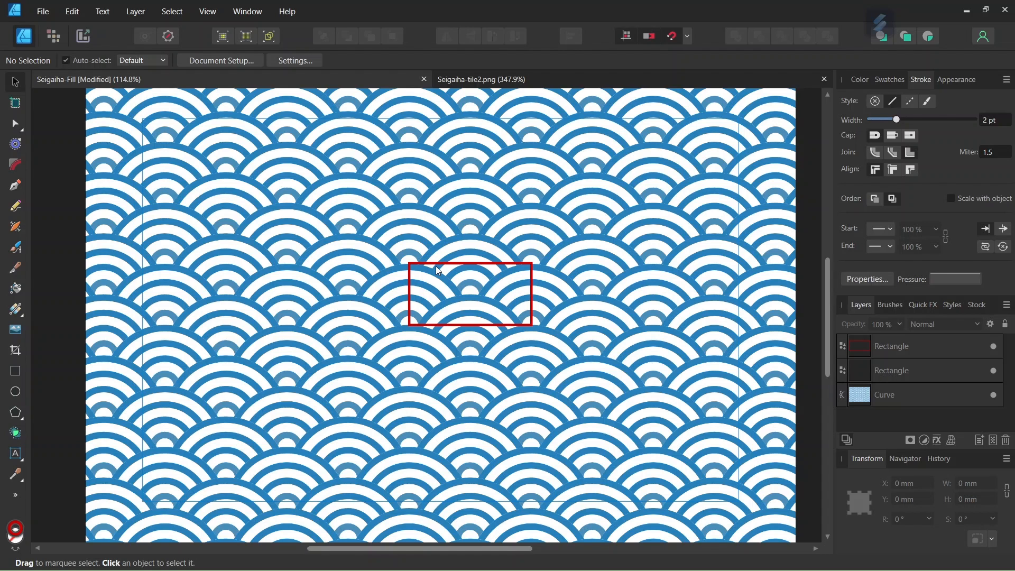
mouse_move(414, 268)
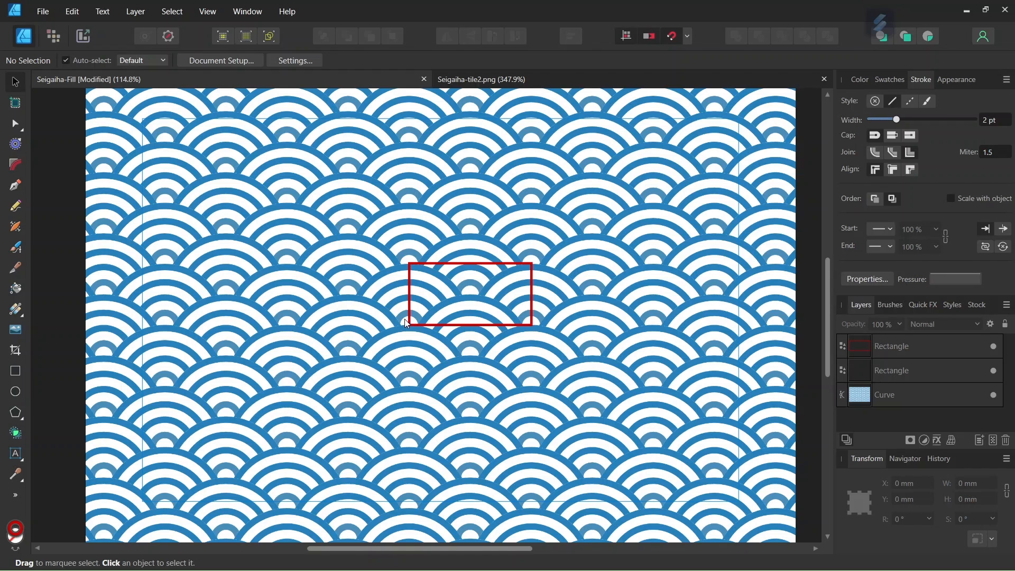
mouse_move(412, 290)
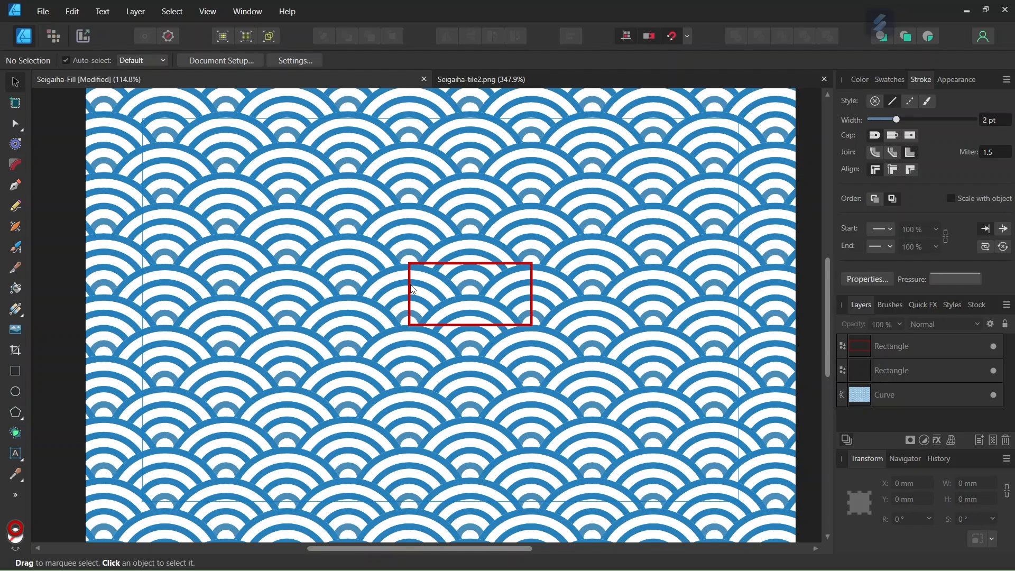
mouse_move(530, 209)
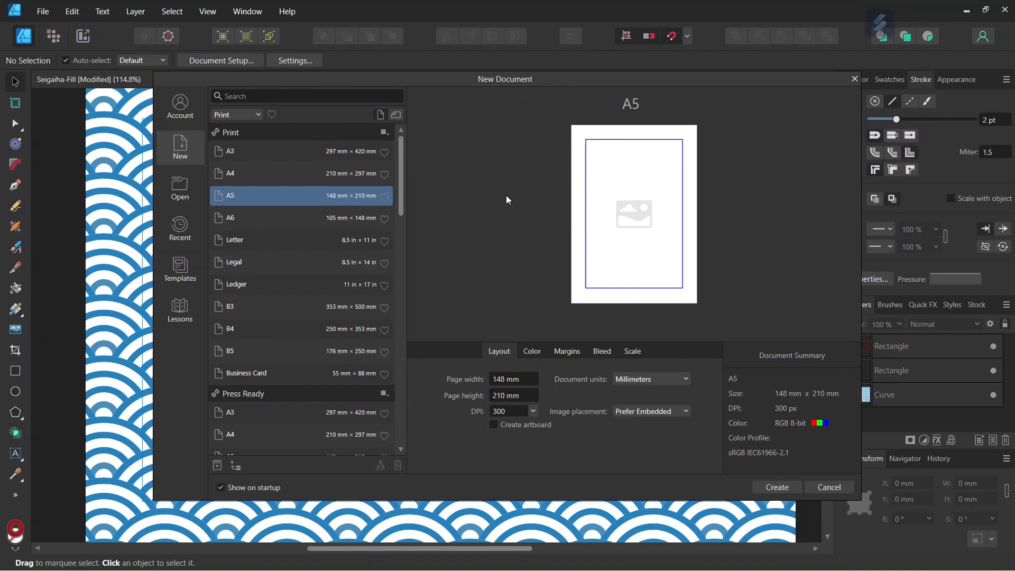
- Switch the new A5 document's units to pixels (1748 × 2480.3 px)
left_click(649, 378)
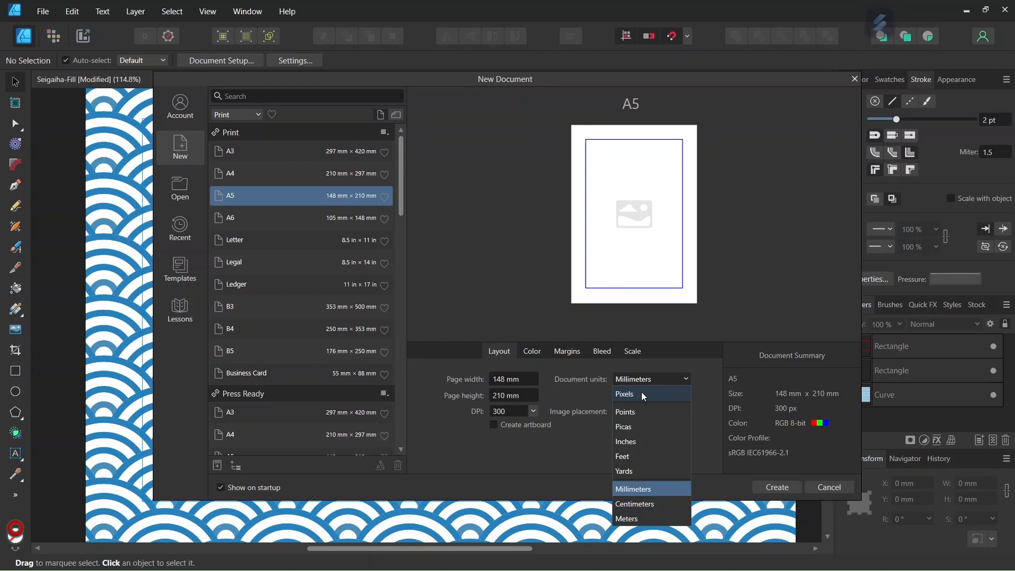
left_click(624, 393)
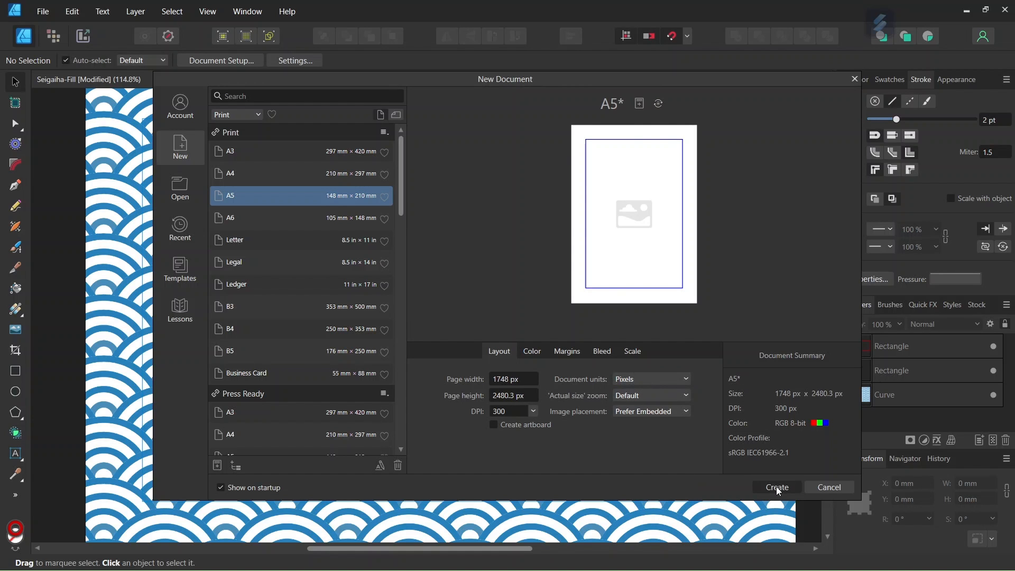
- Create the A5 document and add a vertical guide at 874 px via the Guides manager
left_click(775, 487)
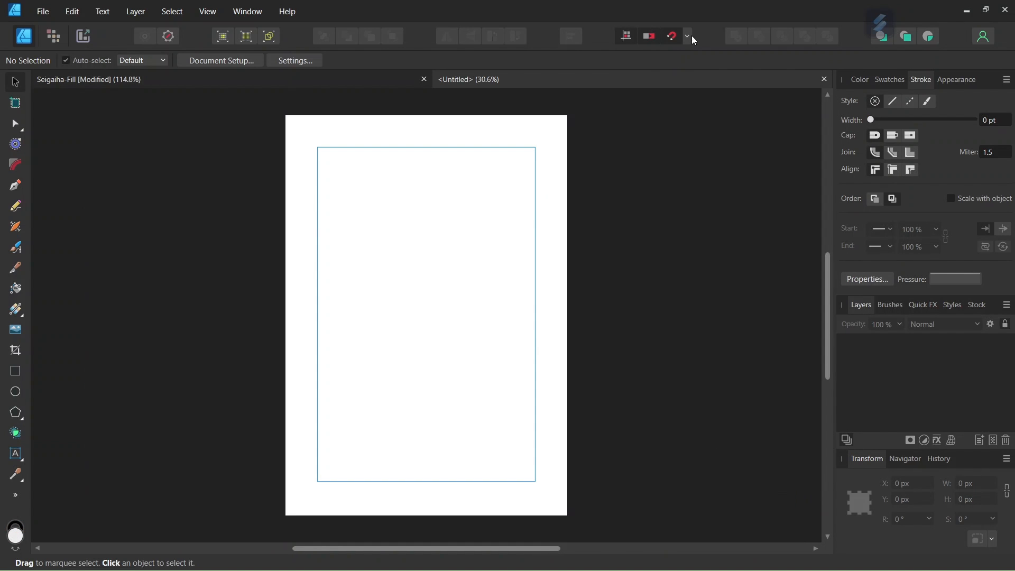
left_click(687, 36)
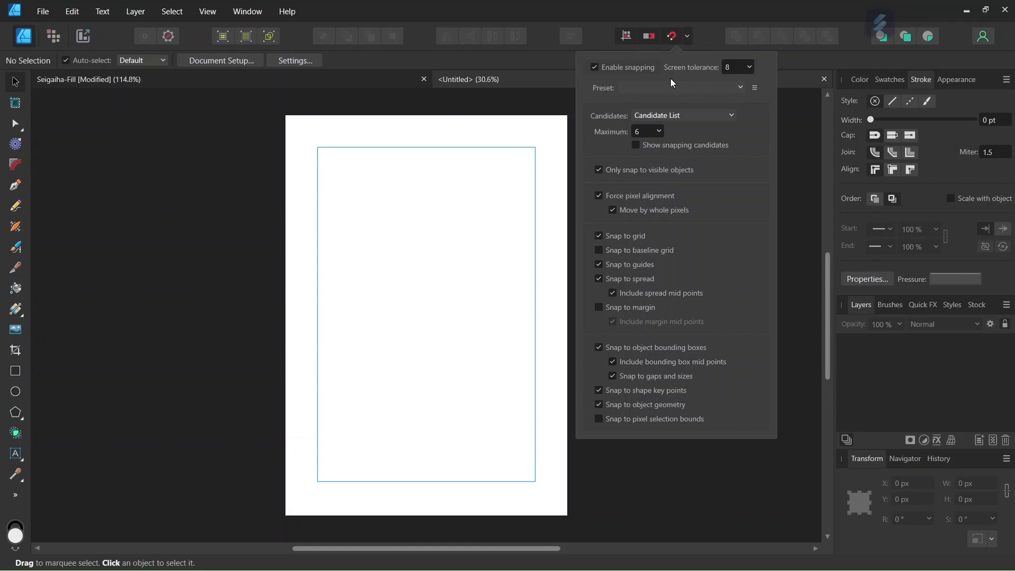
mouse_move(698, 301)
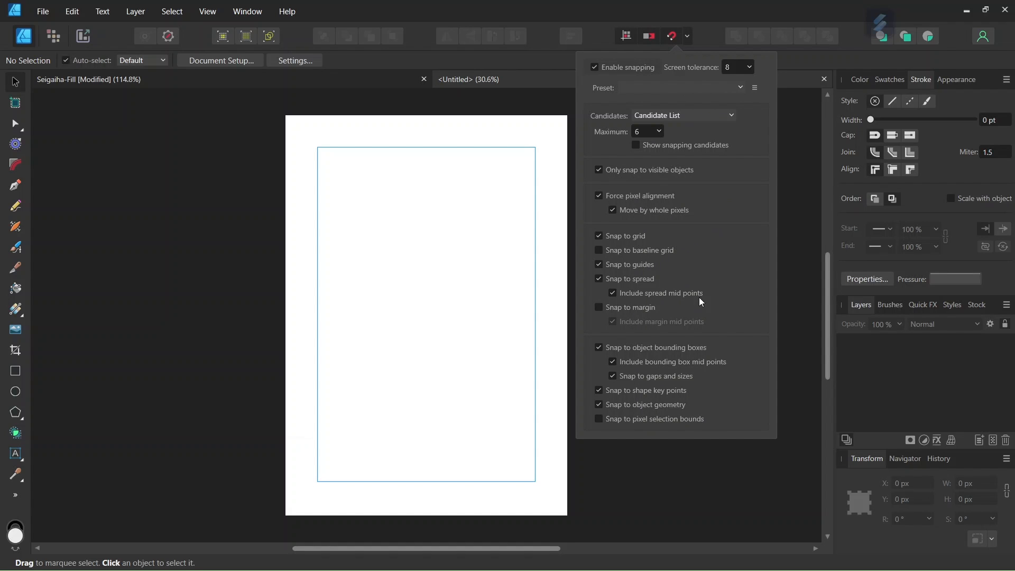
mouse_move(675, 364)
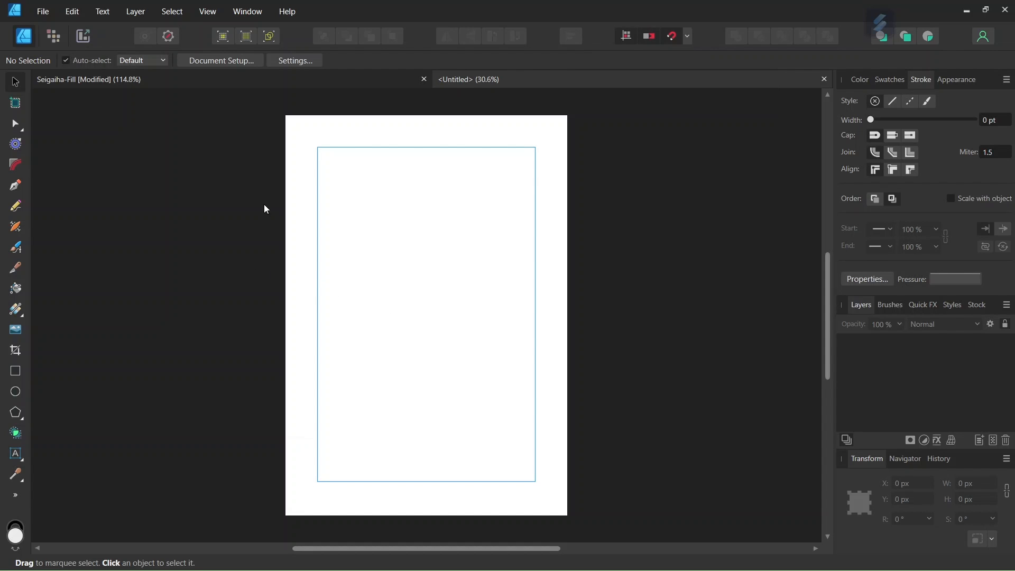
left_click(207, 11)
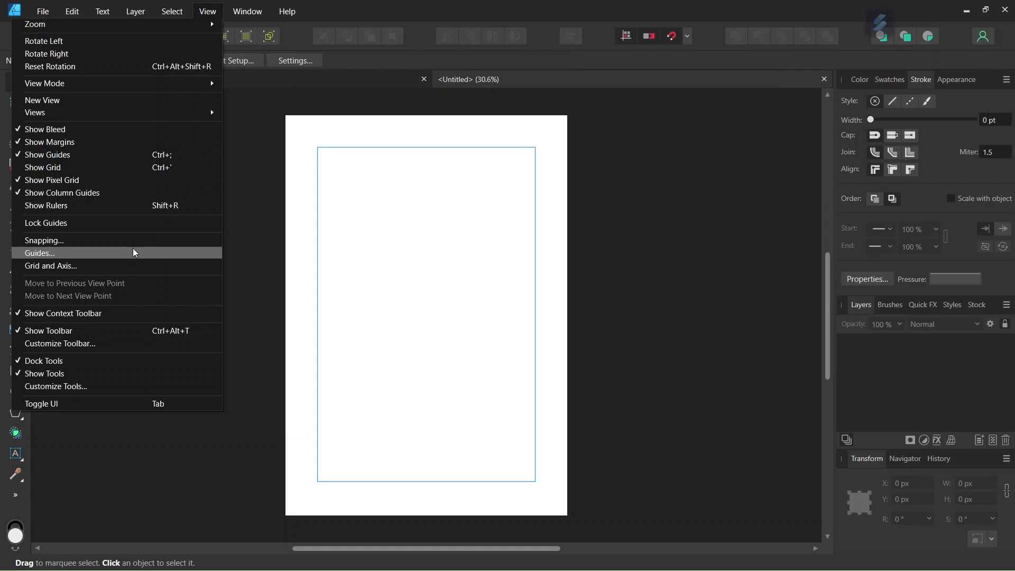
left_click(39, 252)
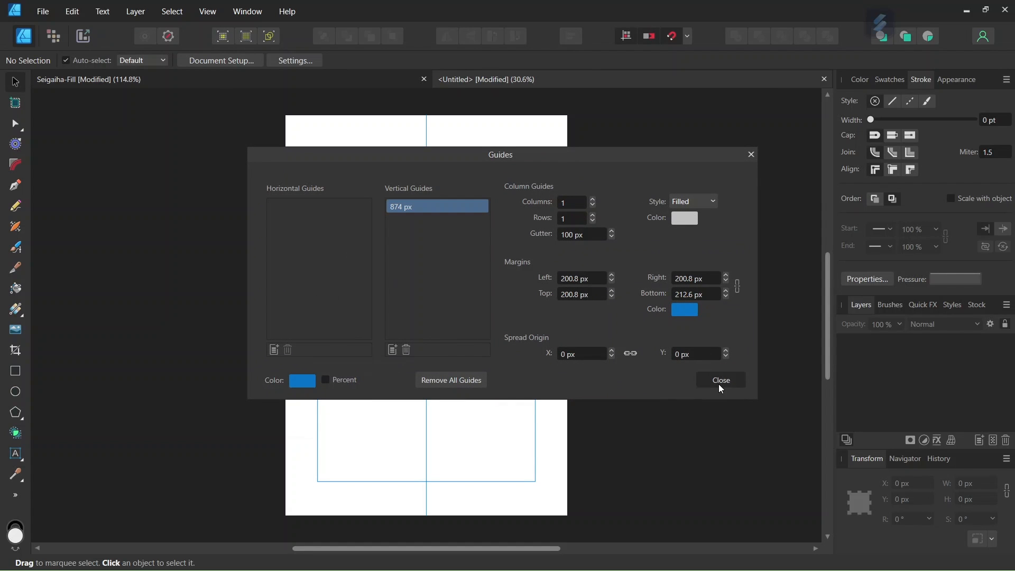
left_click(720, 379)
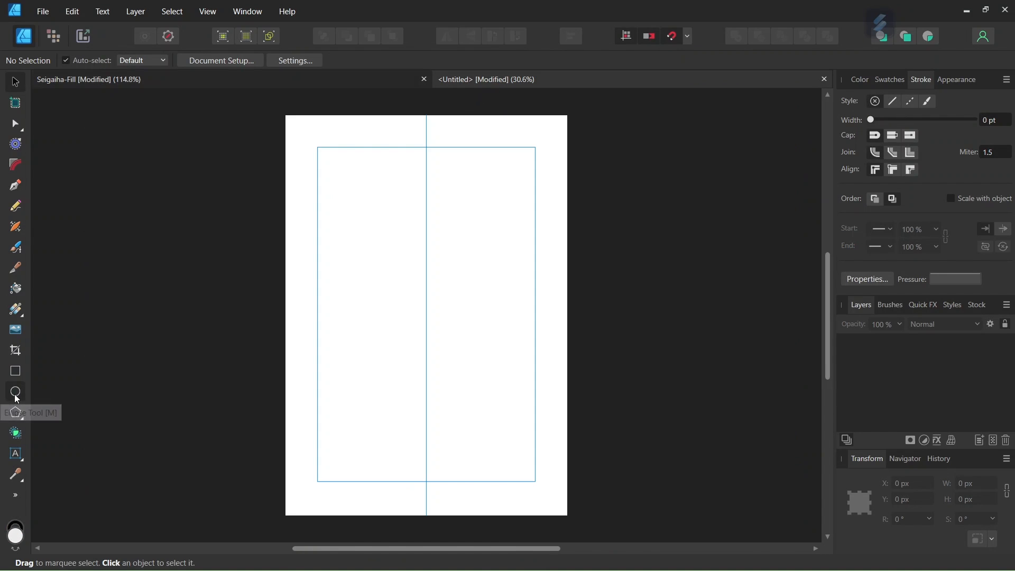
- Draw an ellipse in the upper left and size it to 400 × 400 px
left_click(15, 391)
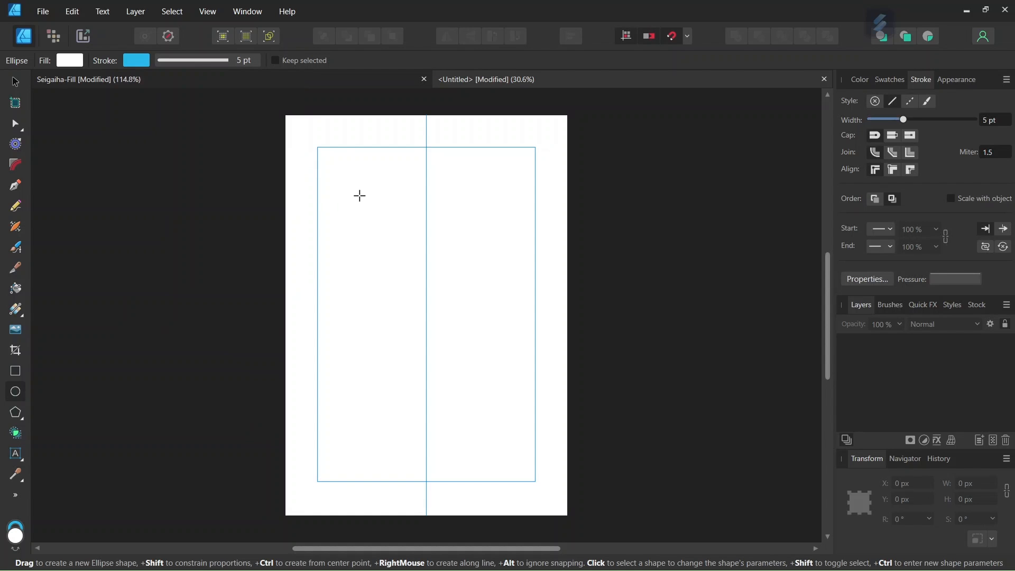
left_click_drag(360, 196, 415, 258)
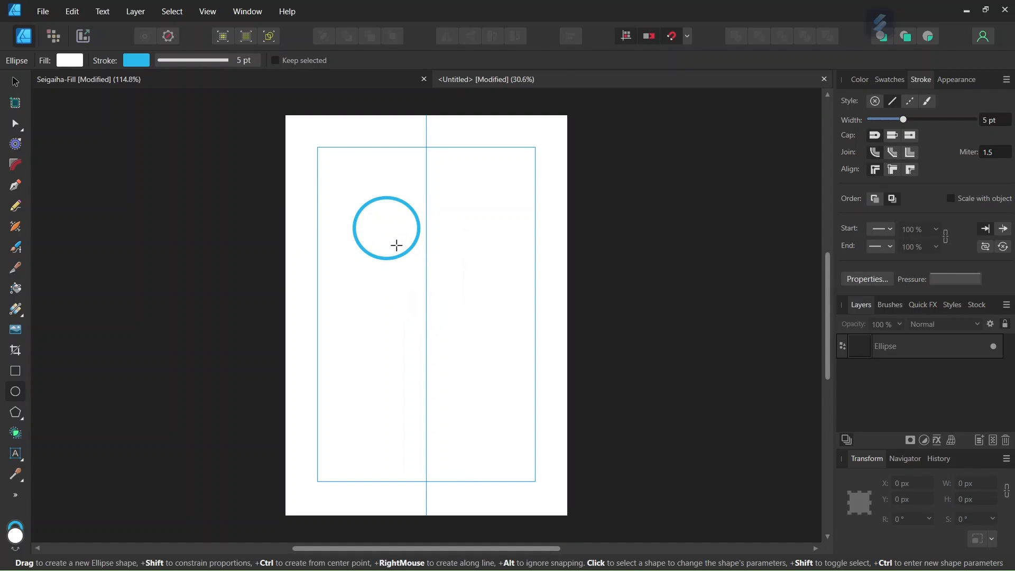
left_click(386, 227)
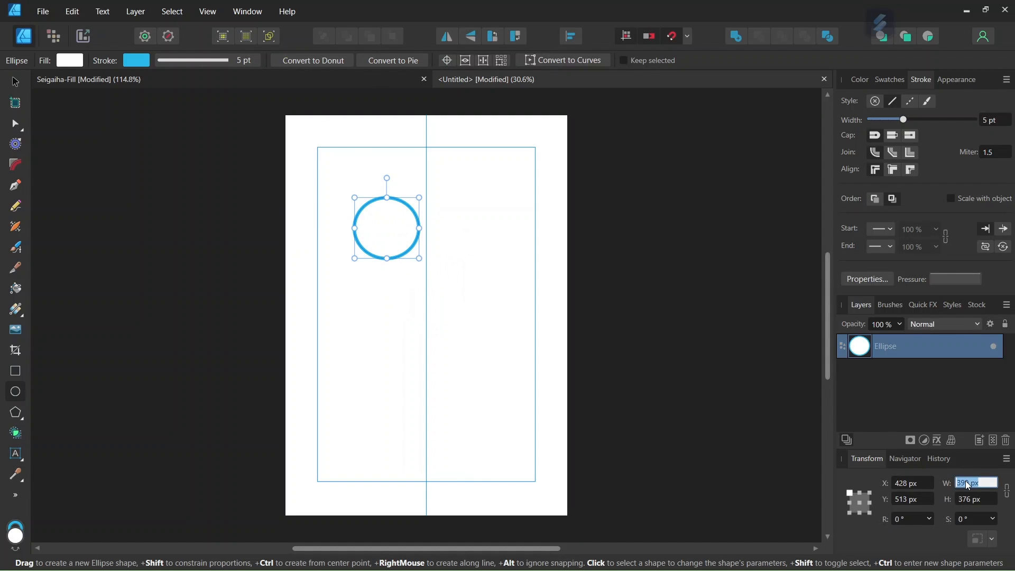
key("Tab")
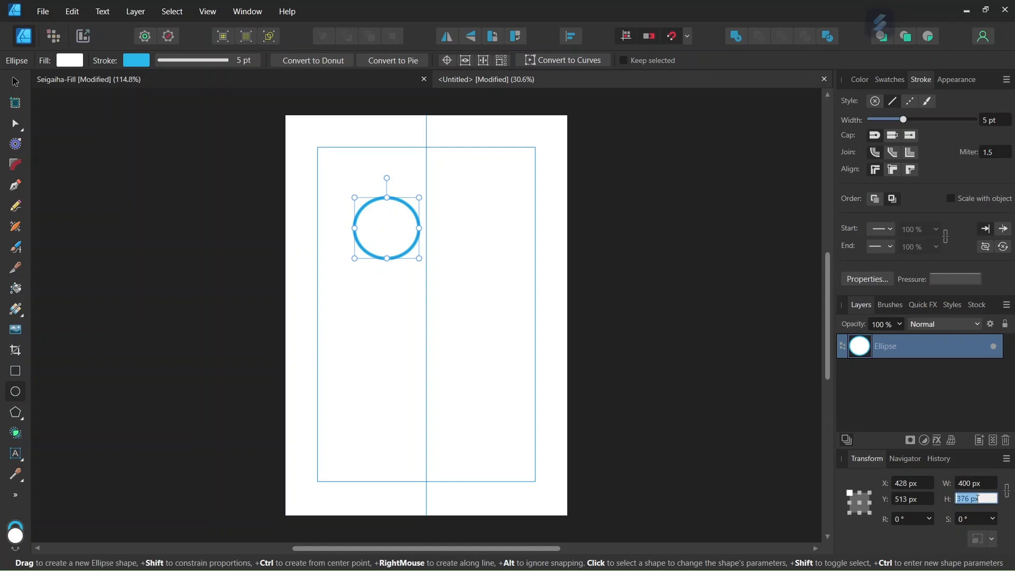
type("400")
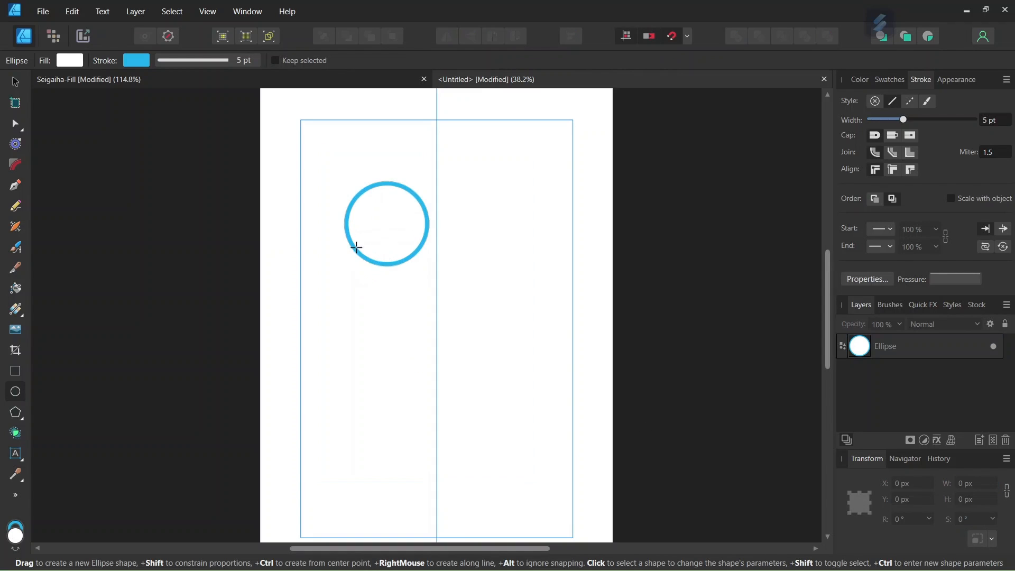
- Give the circle a 5 pt blue centre-aligned stroke and snap its edge to the centre guide
left_click(387, 223)
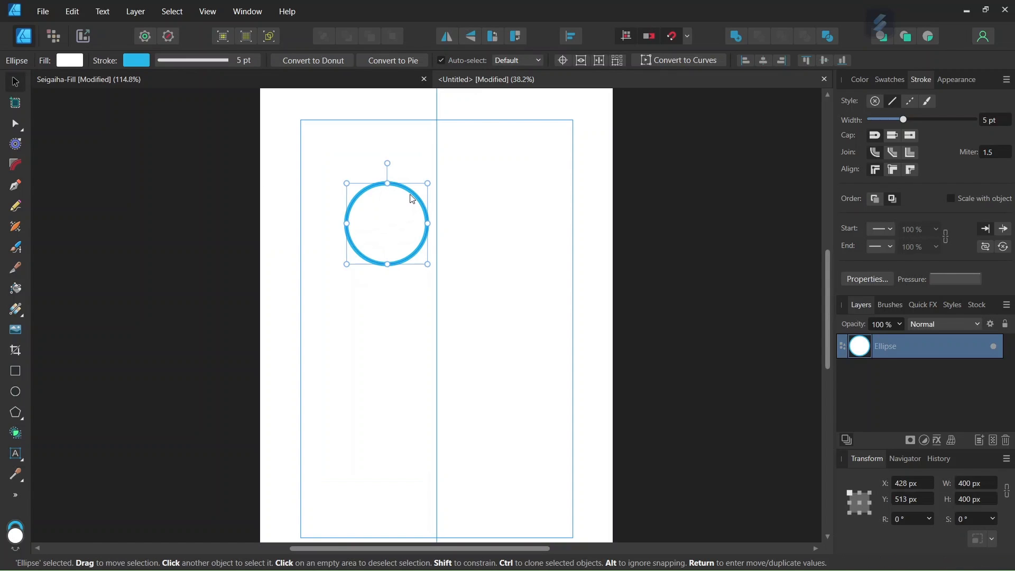
mouse_move(381, 205)
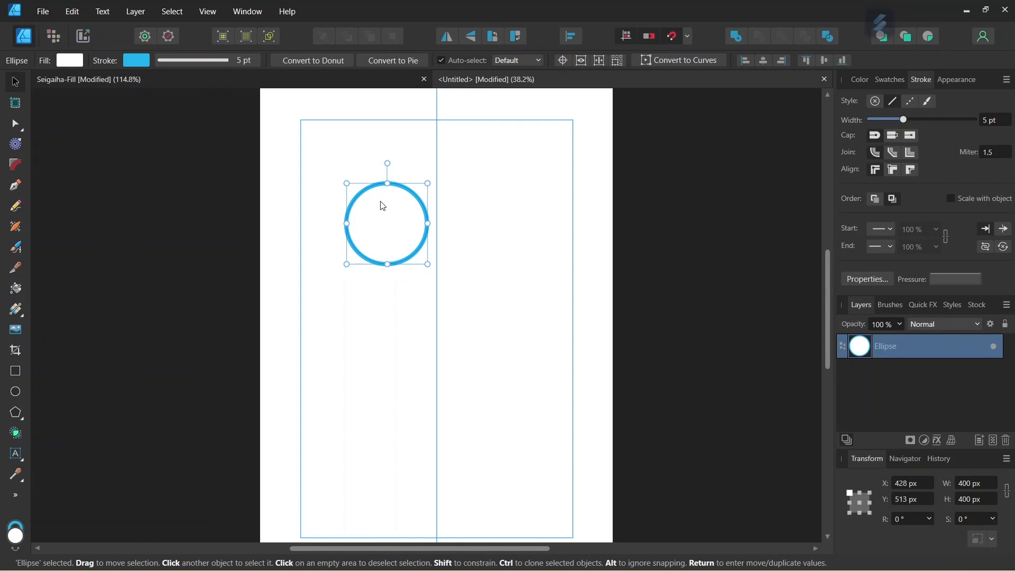
mouse_move(373, 209)
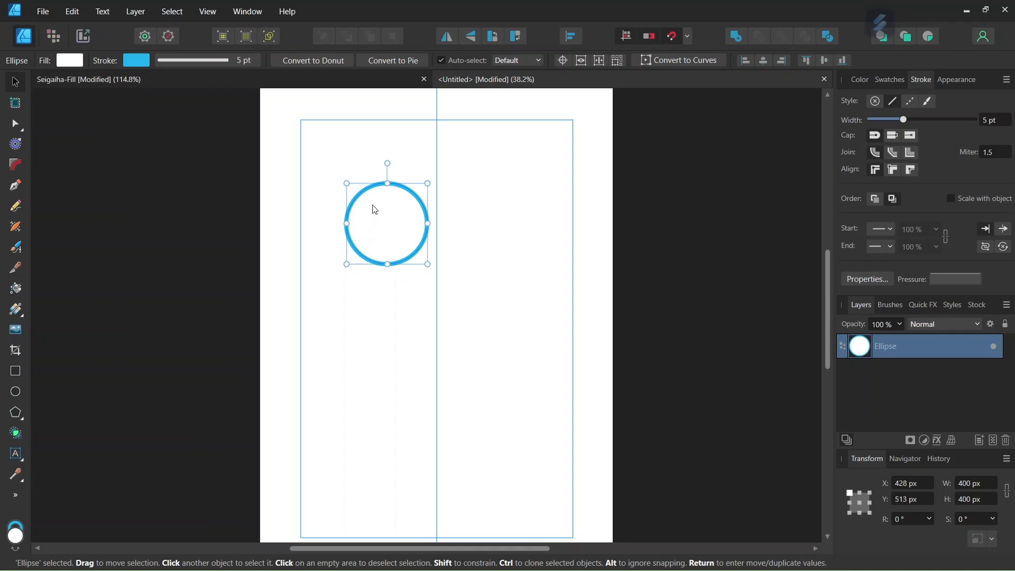
mouse_move(388, 236)
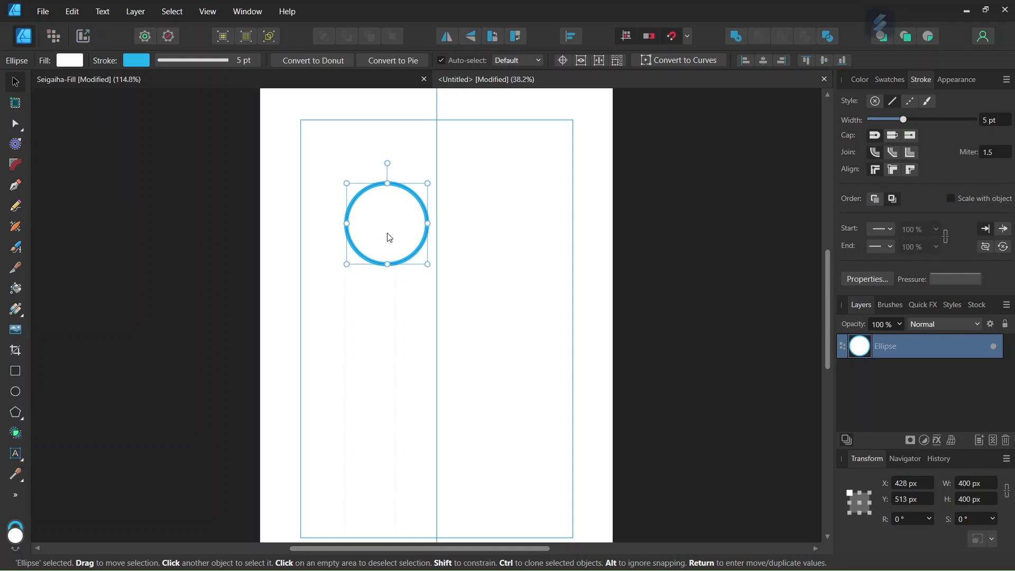
mouse_move(505, 241)
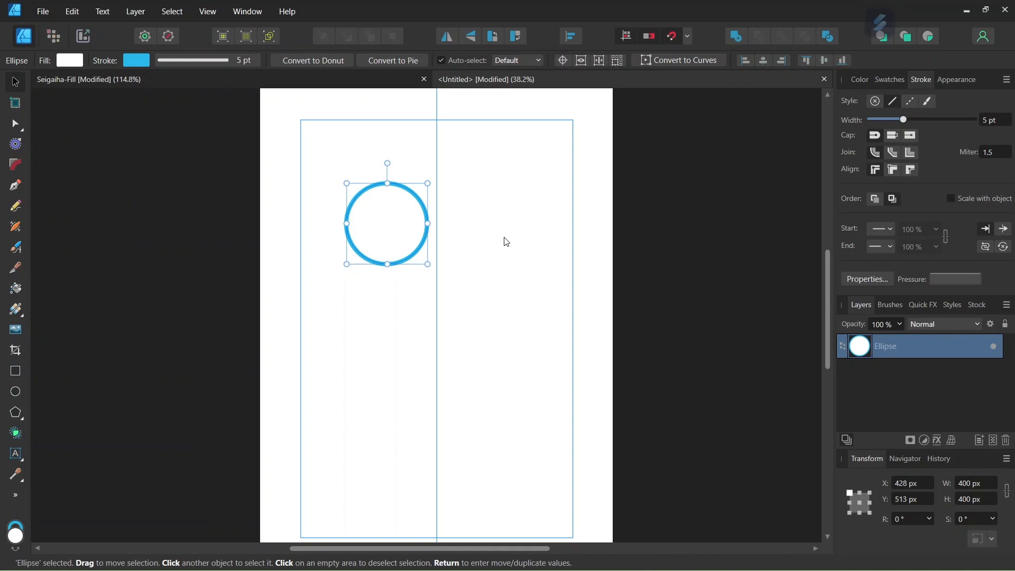
mouse_move(869, 118)
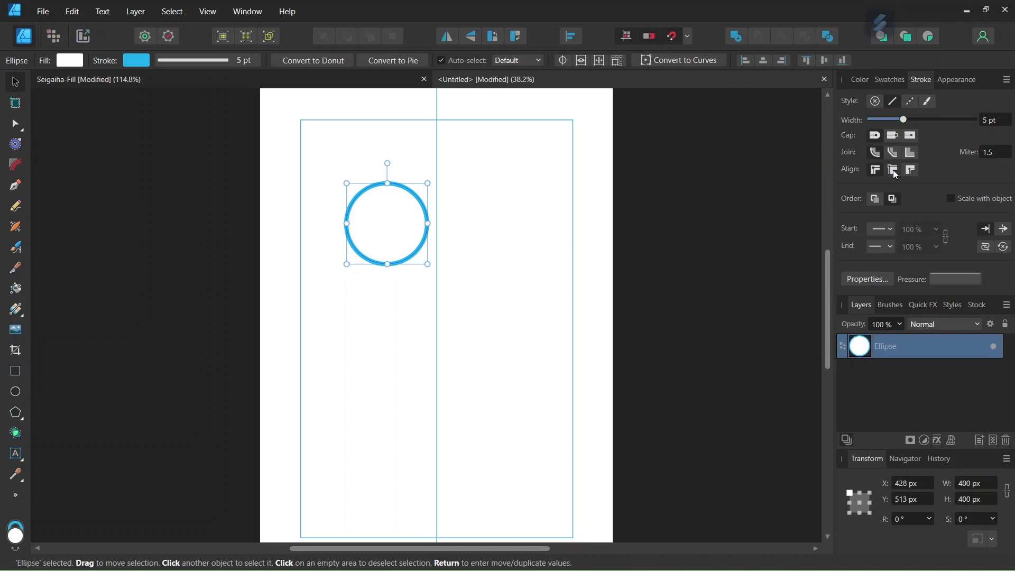
left_click(892, 169)
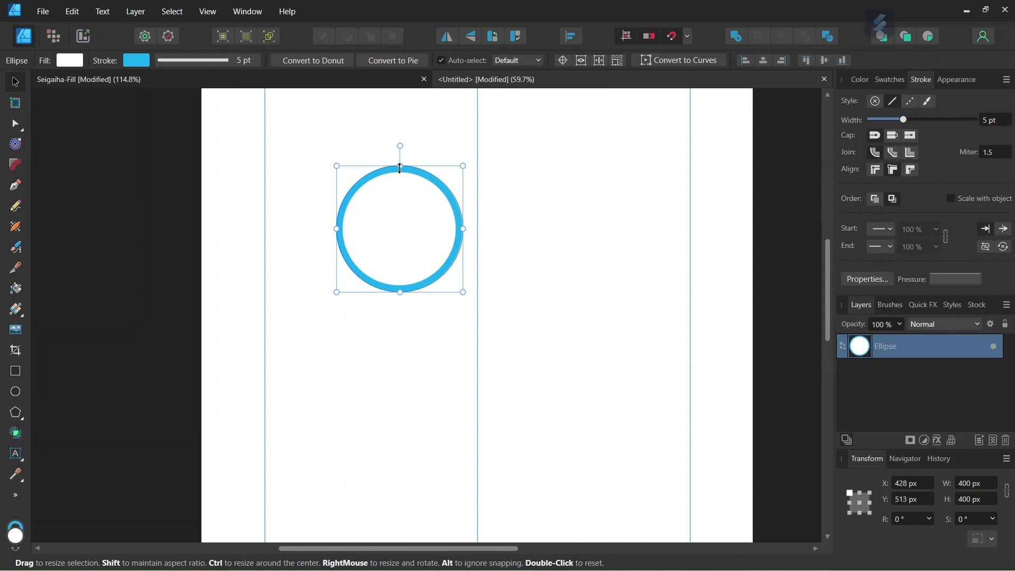
mouse_move(400, 176)
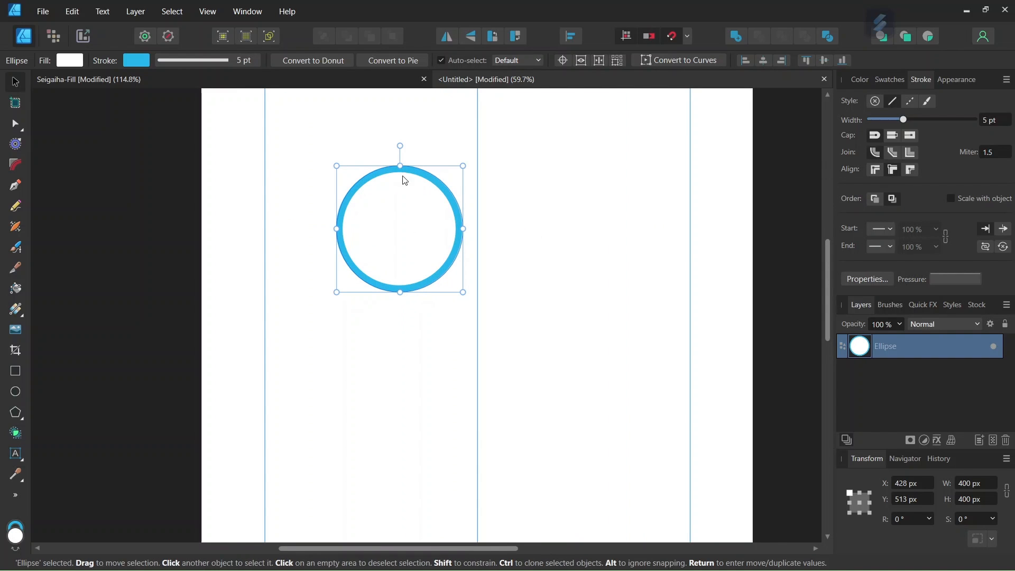
mouse_move(400, 209)
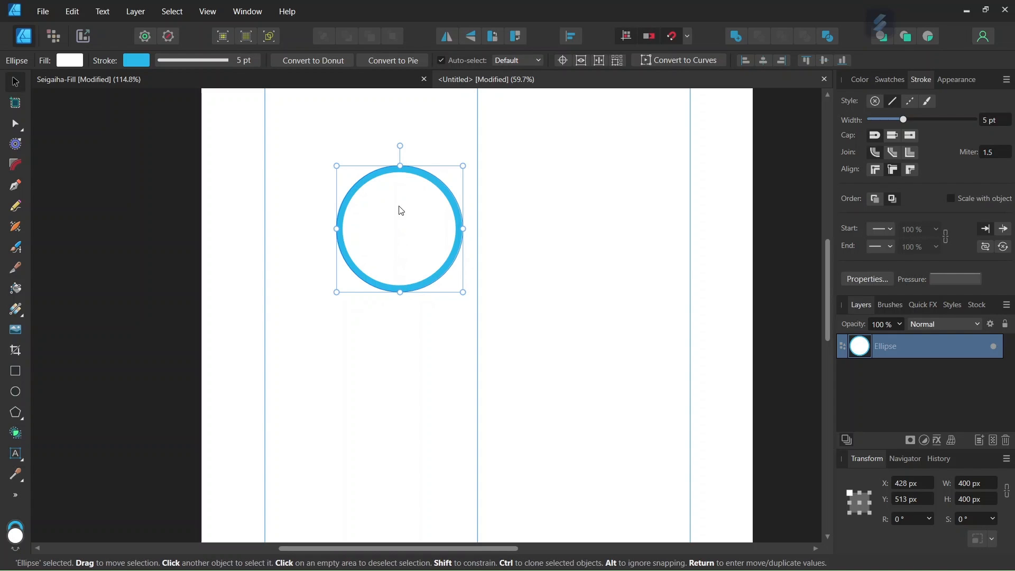
mouse_move(394, 241)
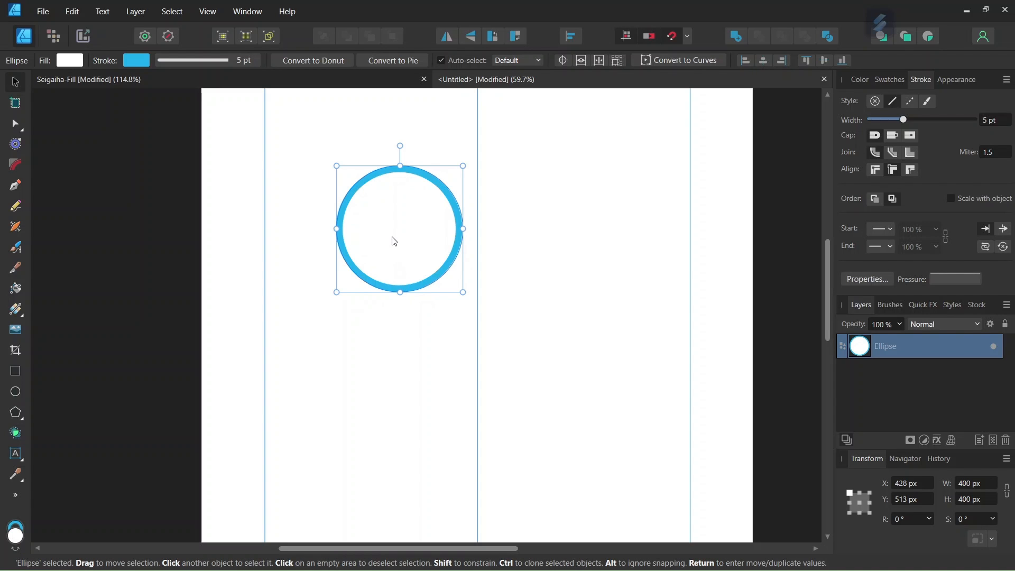
left_click_drag(393, 228, 423, 225)
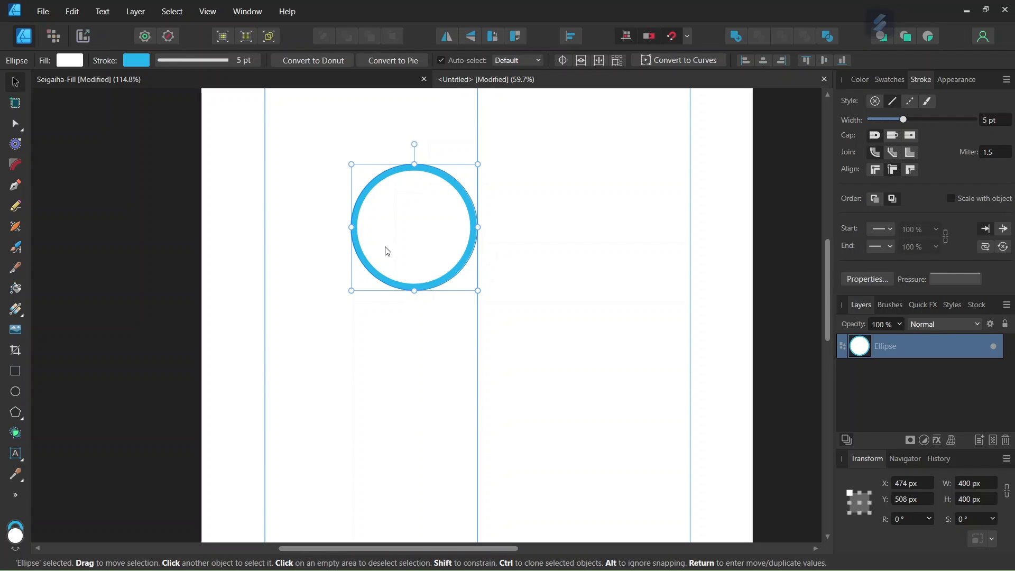
mouse_move(535, 307)
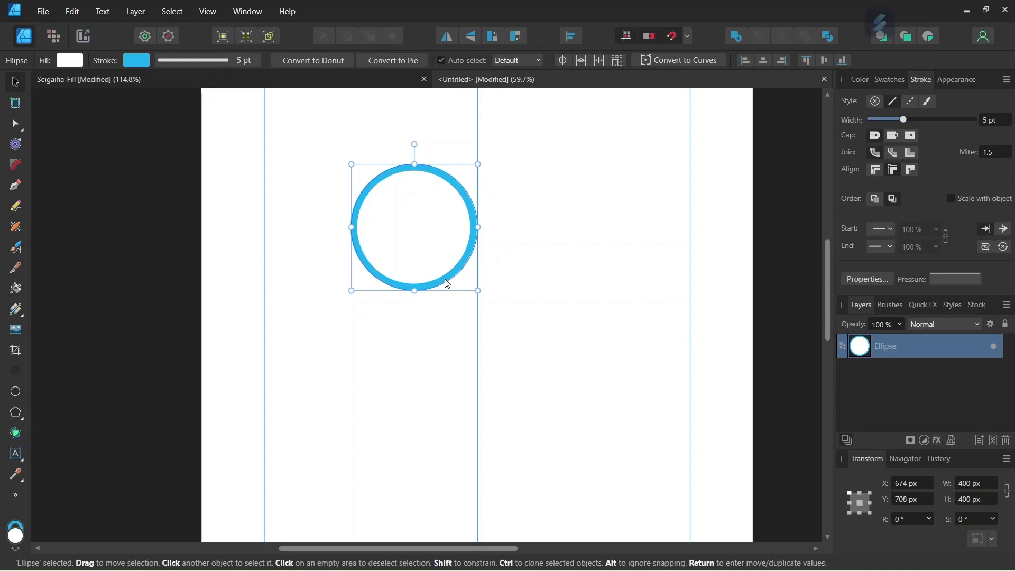
mouse_move(414, 215)
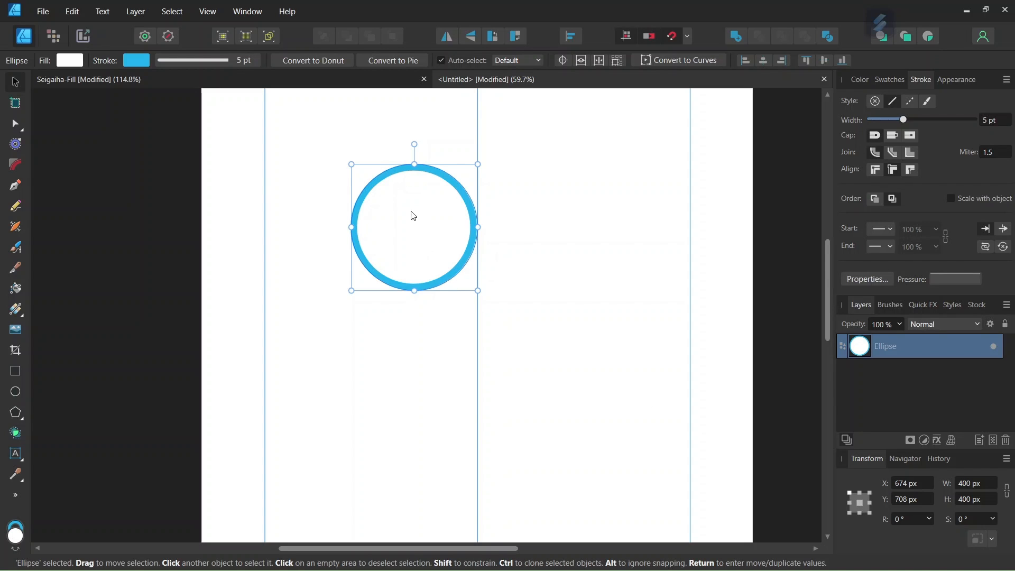
mouse_move(403, 234)
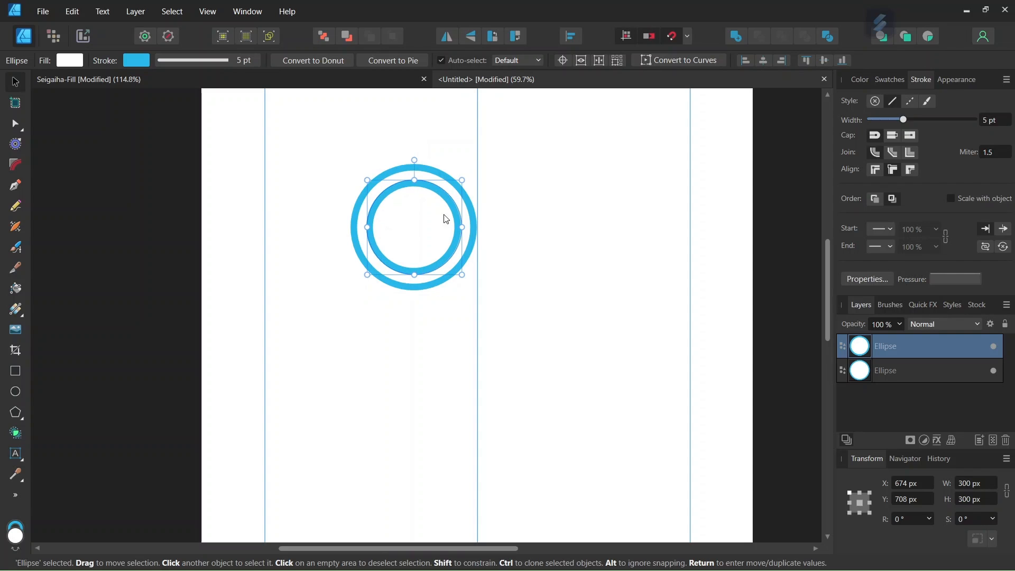
mouse_move(415, 233)
type("225")
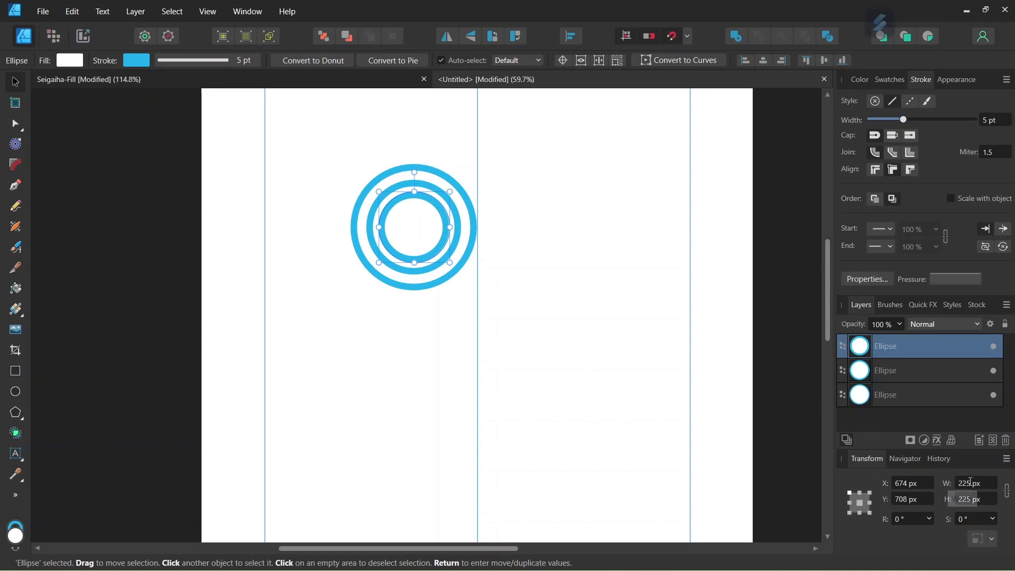
- Resize a duplicated ring to 200 × 200 px and group the four concentric rings
type("200")
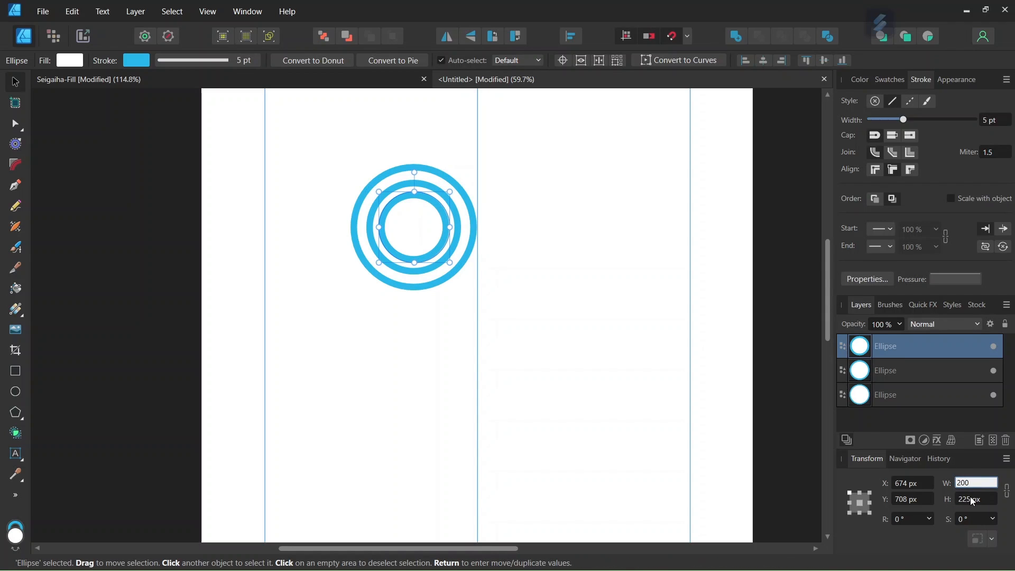
type("200")
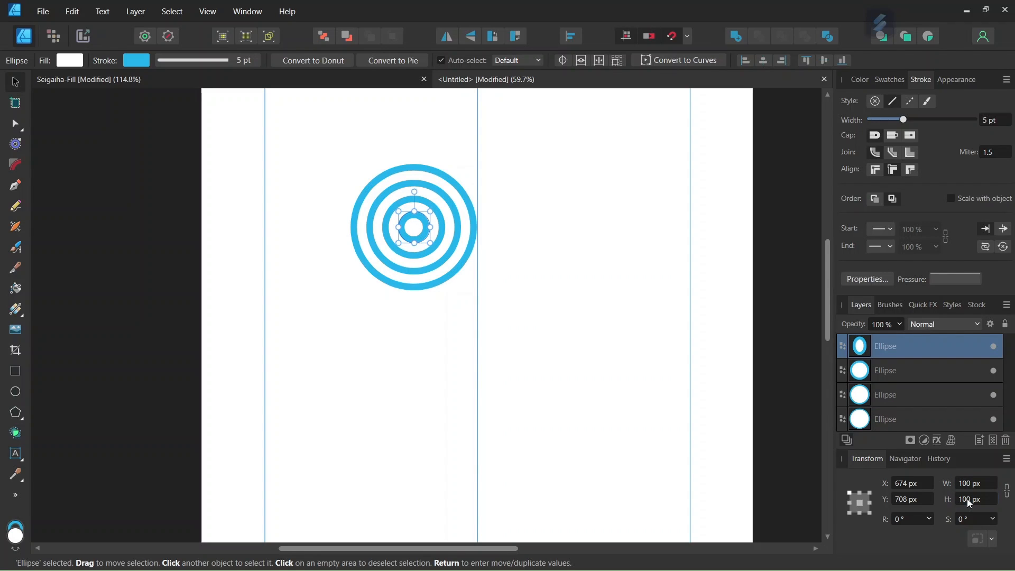
left_click(323, 169)
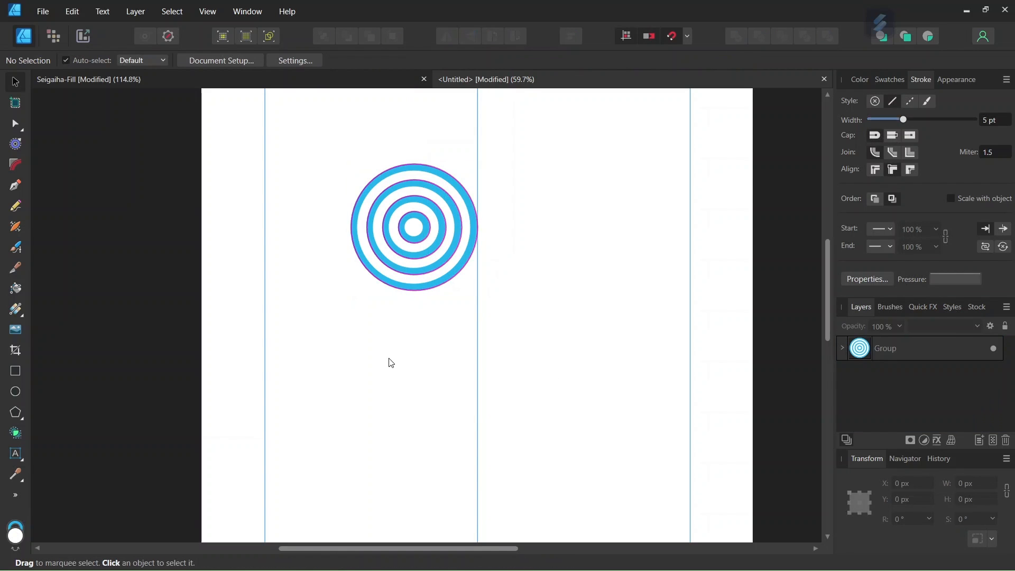
- Clone the ring motif and place the copy beside the original with edges touching
left_click(413, 226)
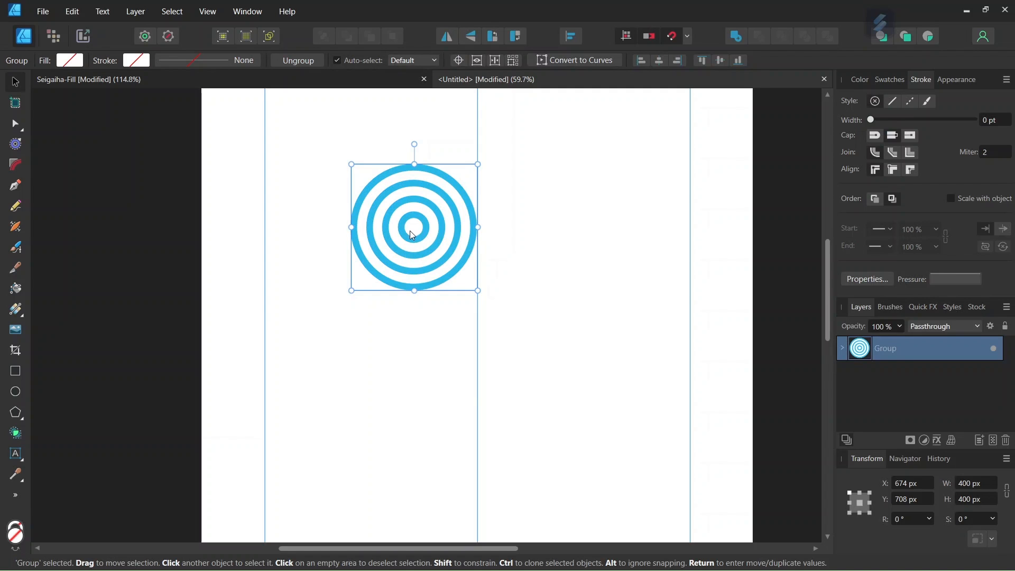
mouse_move(400, 257)
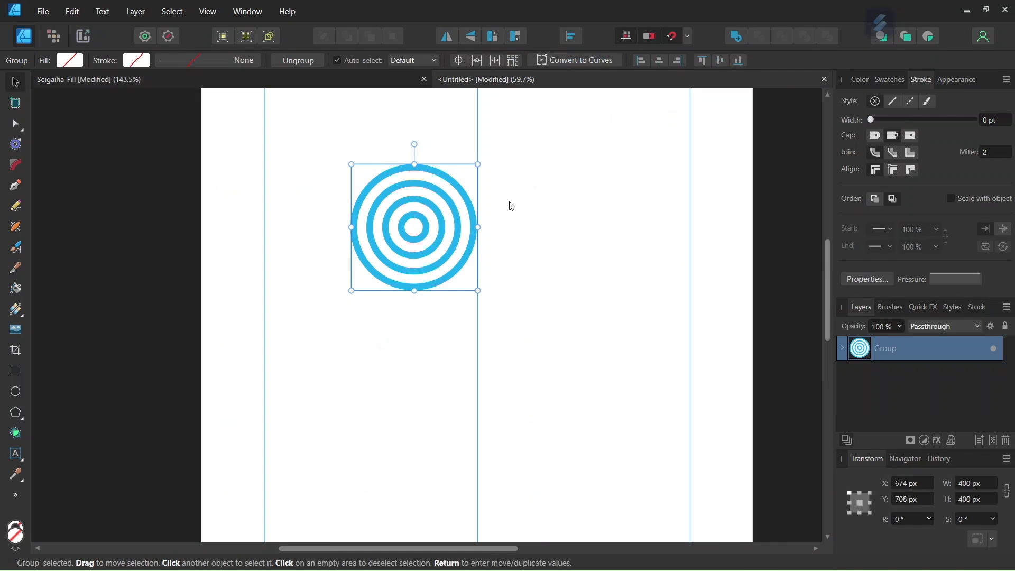
left_click_drag(415, 227, 398, 228)
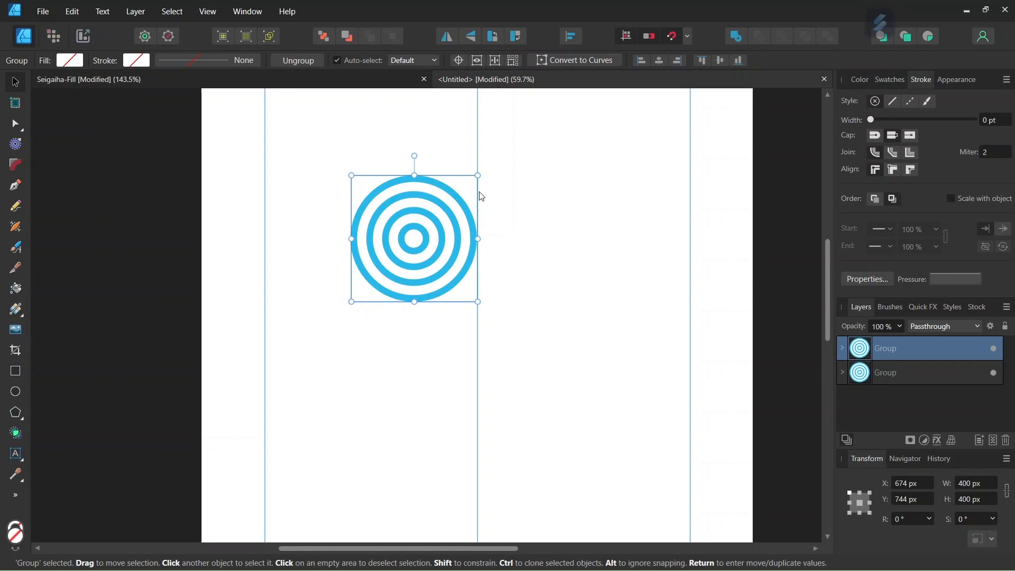
mouse_move(434, 220)
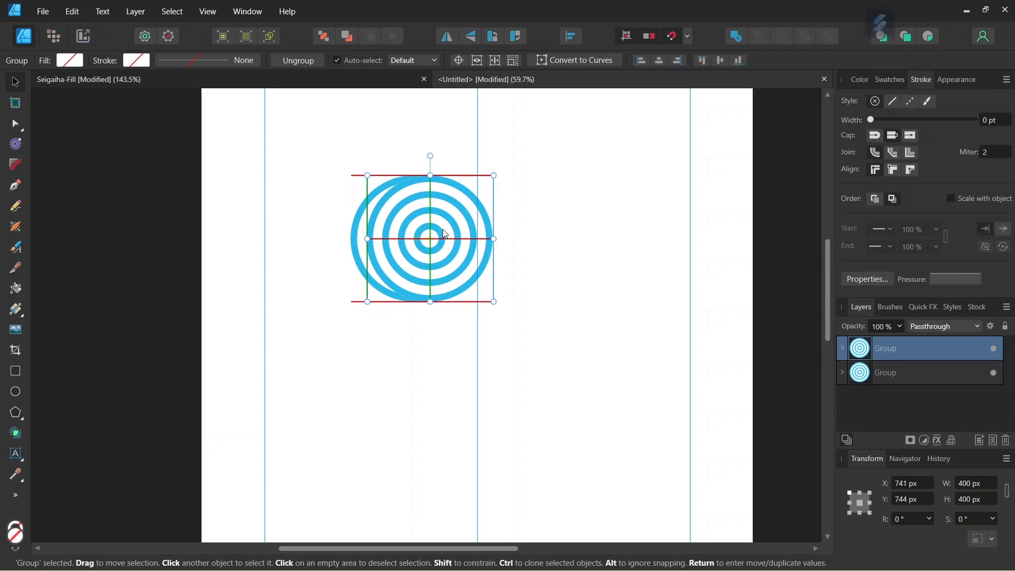
left_click_drag(429, 234, 485, 234)
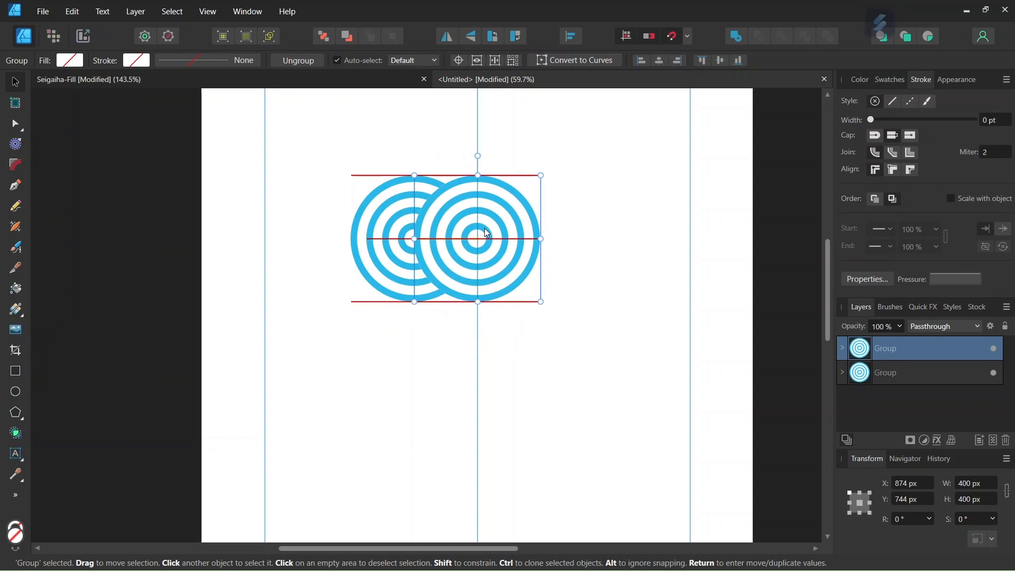
left_click_drag(478, 238, 540, 238)
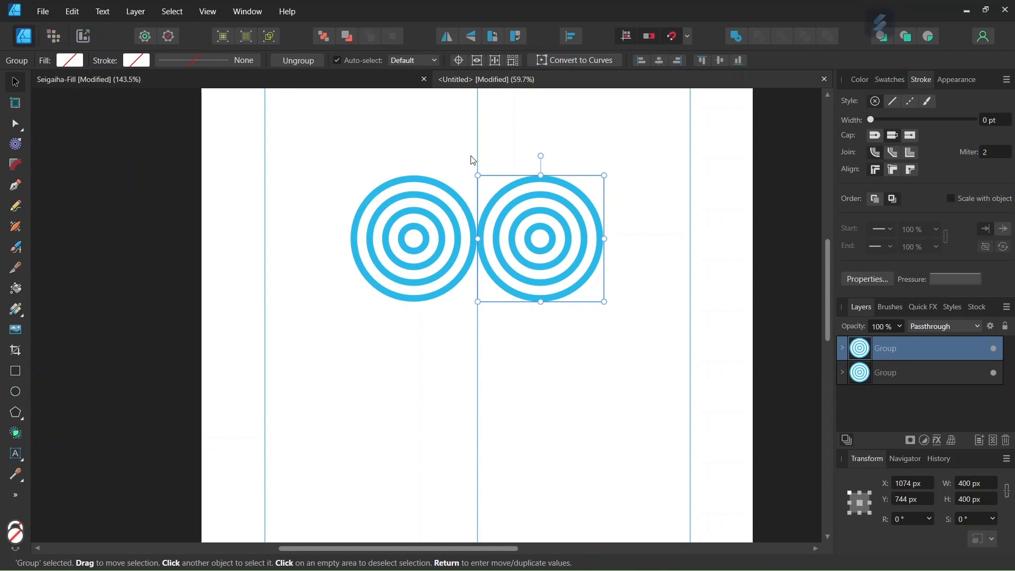
mouse_move(472, 292)
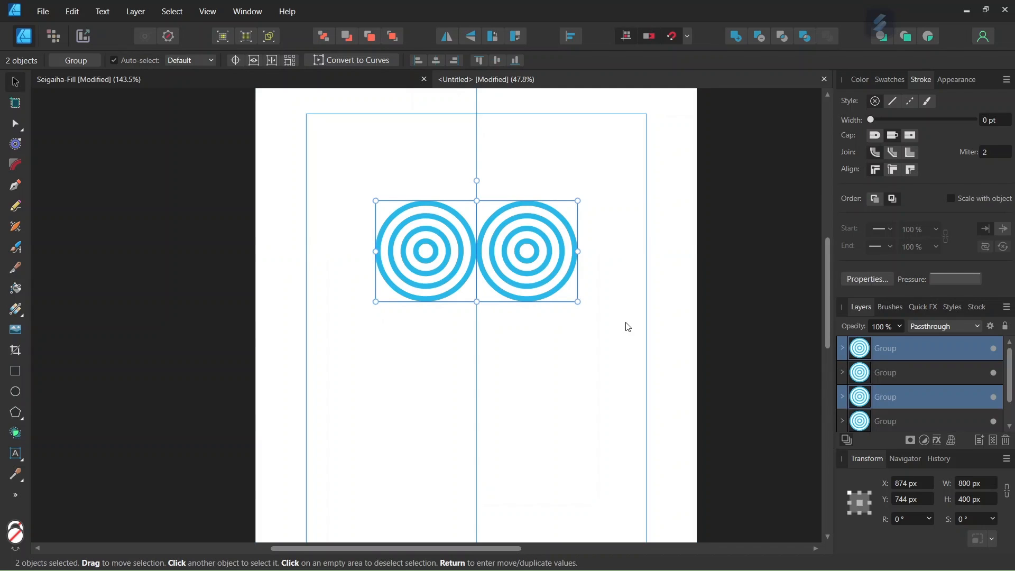
mouse_move(409, 135)
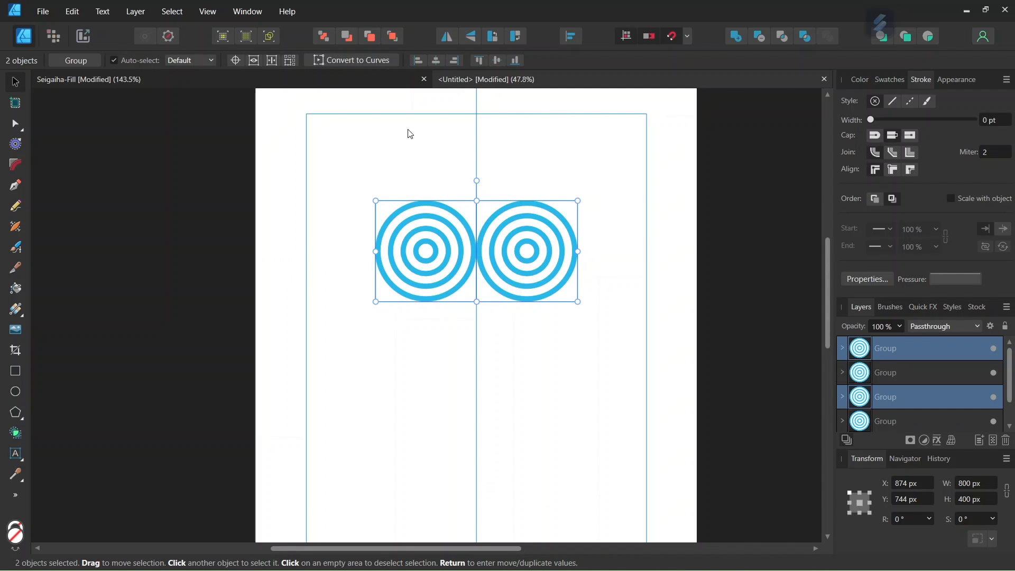
mouse_move(390, 36)
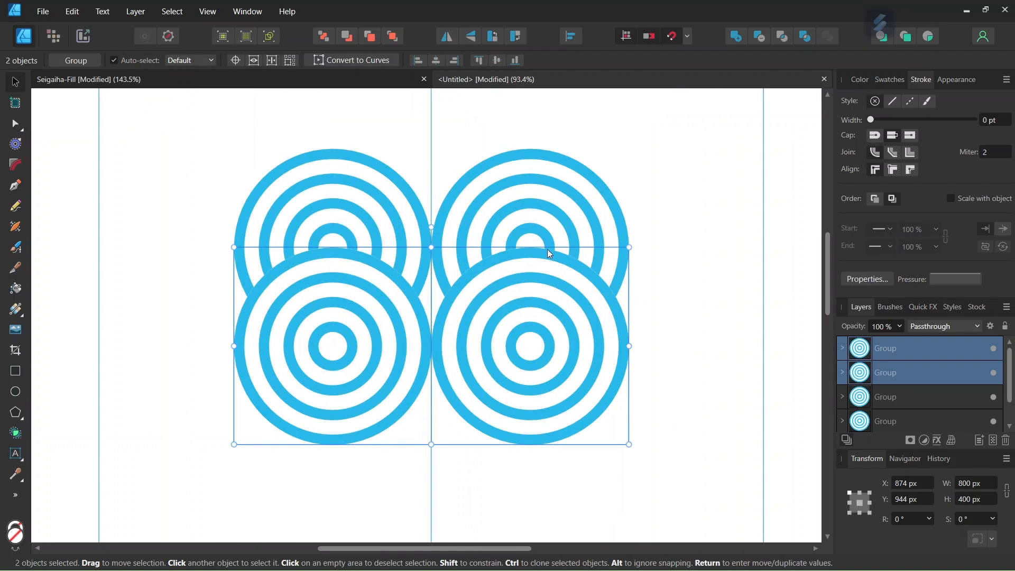
mouse_move(397, 203)
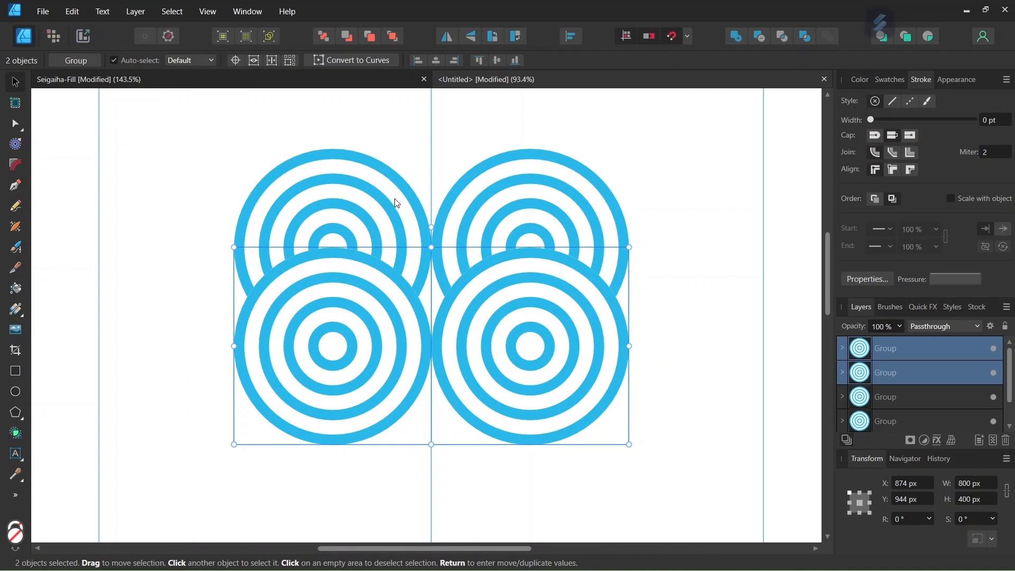
mouse_move(367, 229)
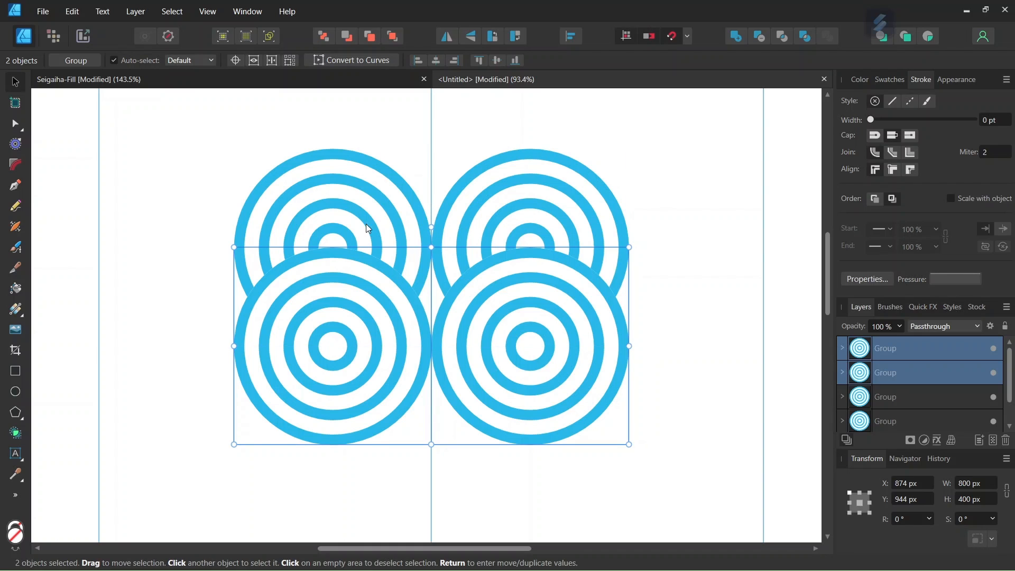
scroll("down", 3)
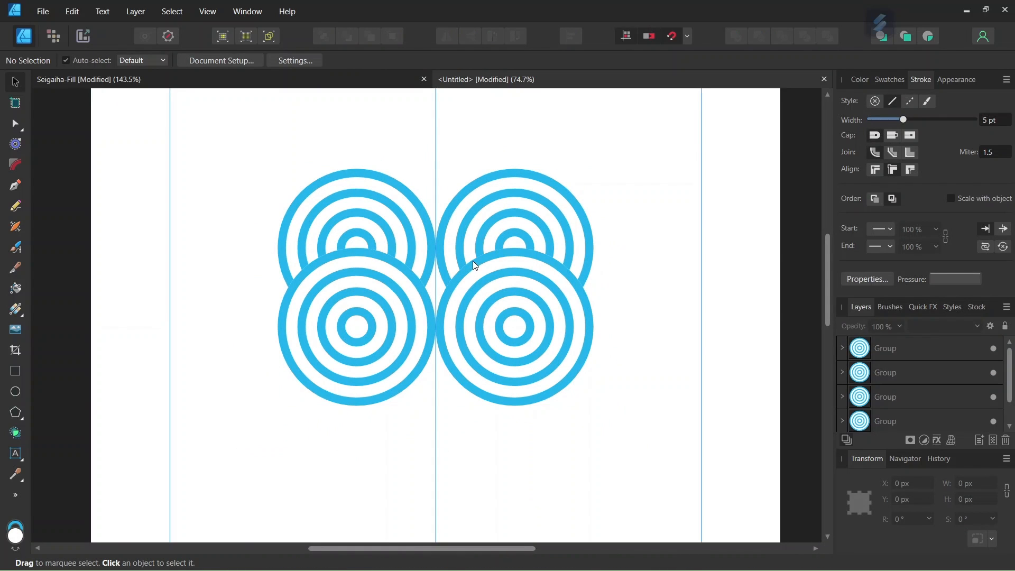
mouse_move(466, 330)
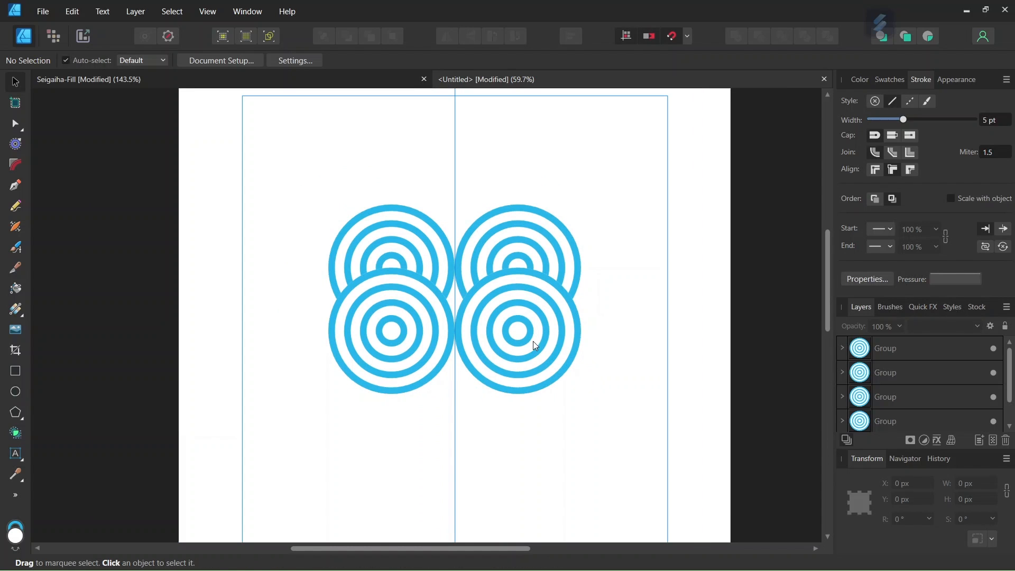
mouse_move(620, 153)
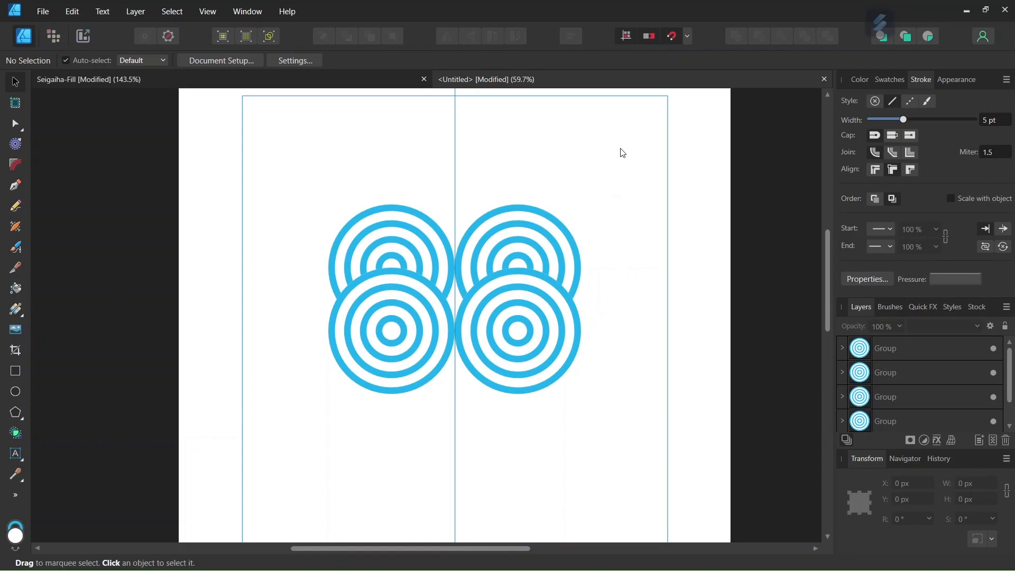
left_click(517, 298)
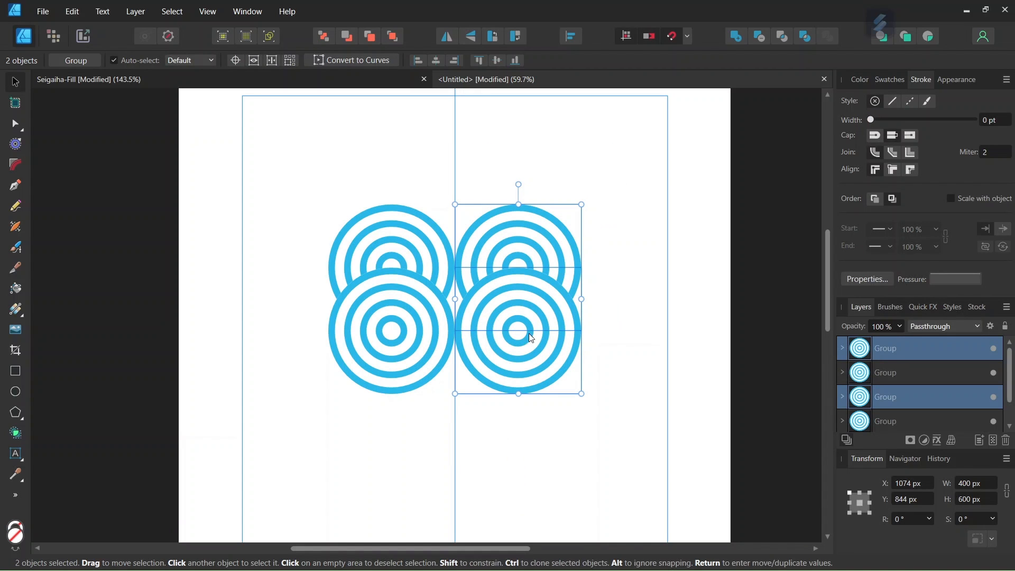
mouse_move(520, 299)
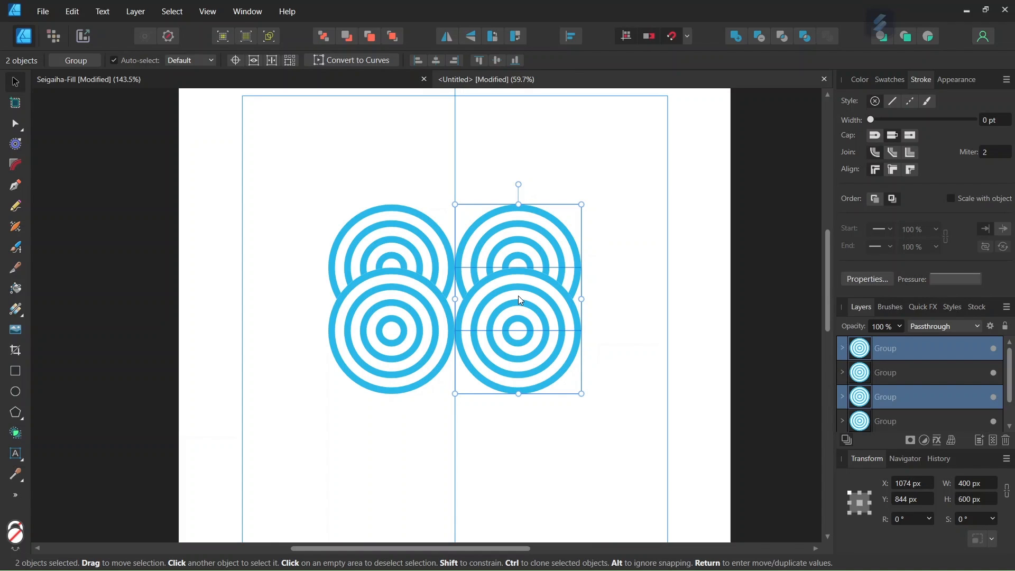
left_click(906, 421)
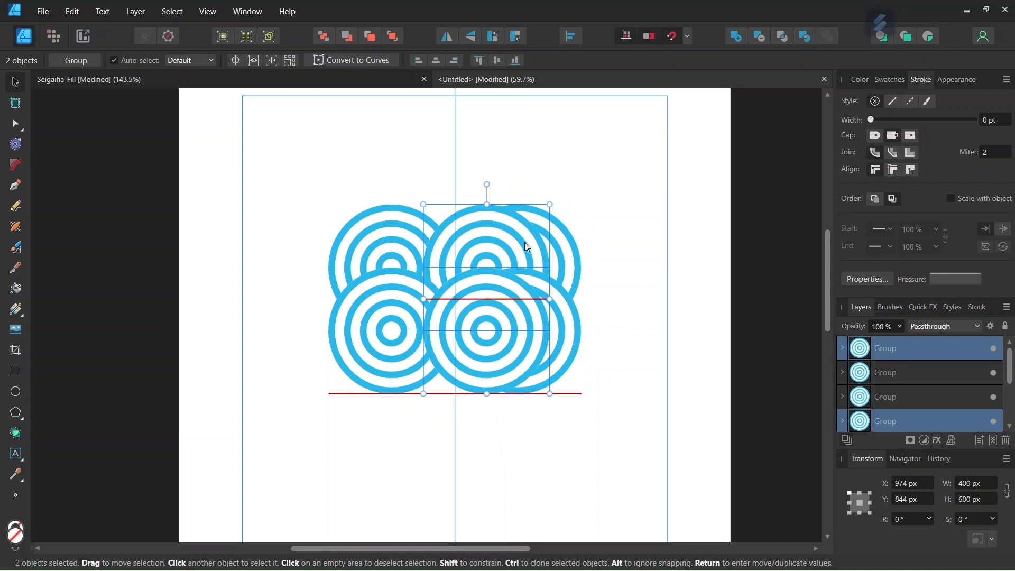
left_click_drag(524, 246, 460, 246)
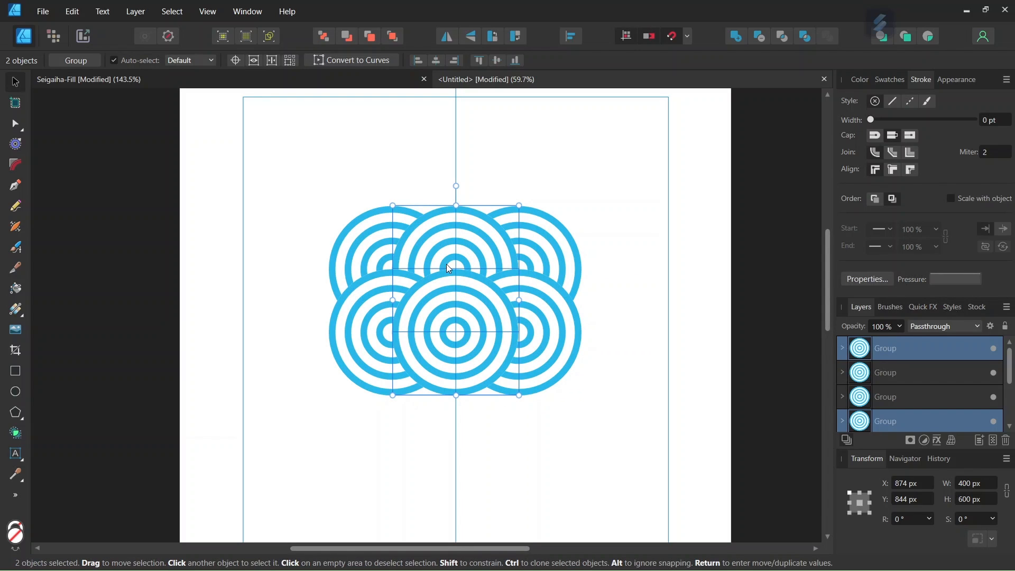
mouse_move(468, 242)
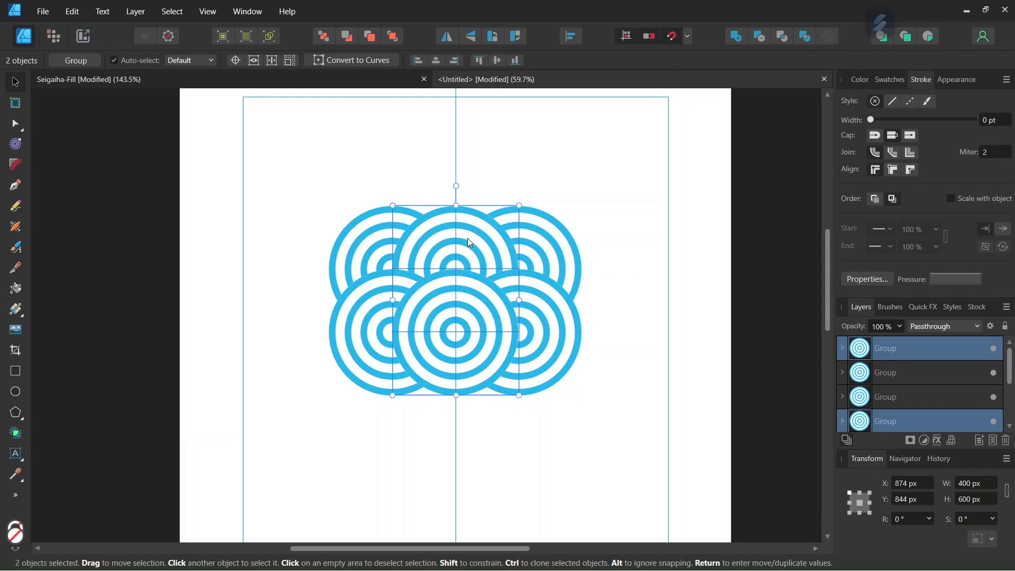
mouse_move(451, 252)
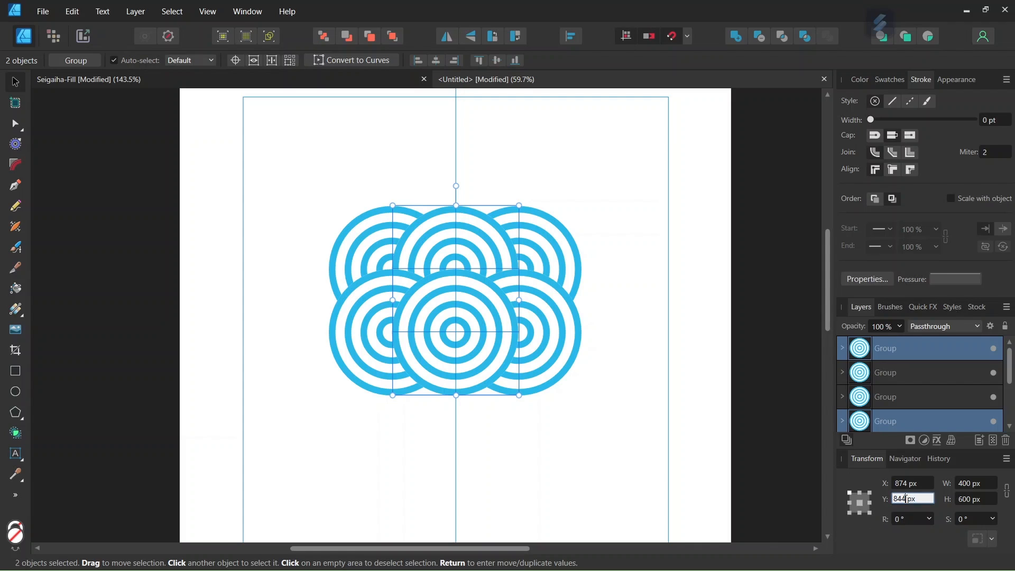
type("+10")
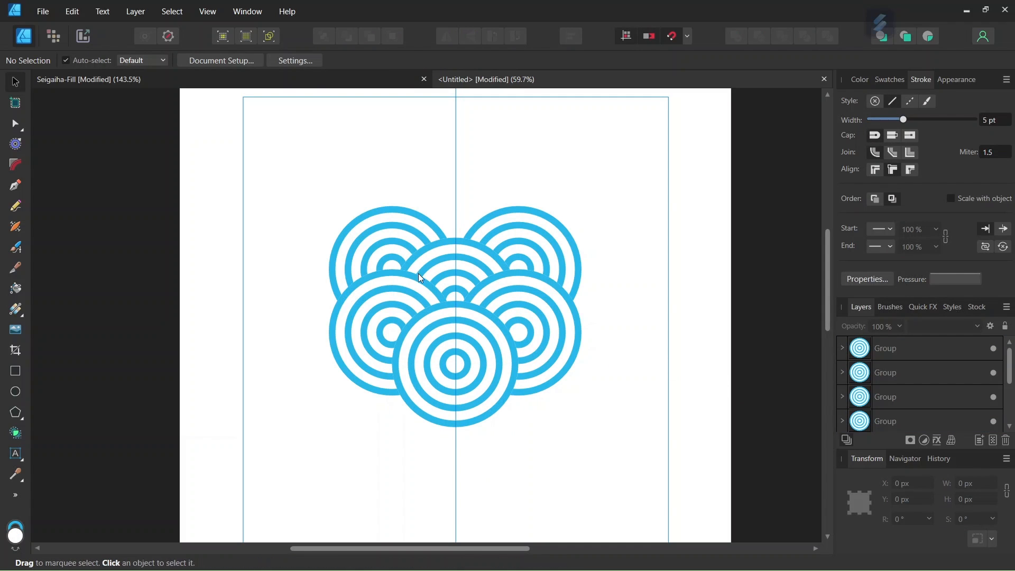
mouse_move(467, 271)
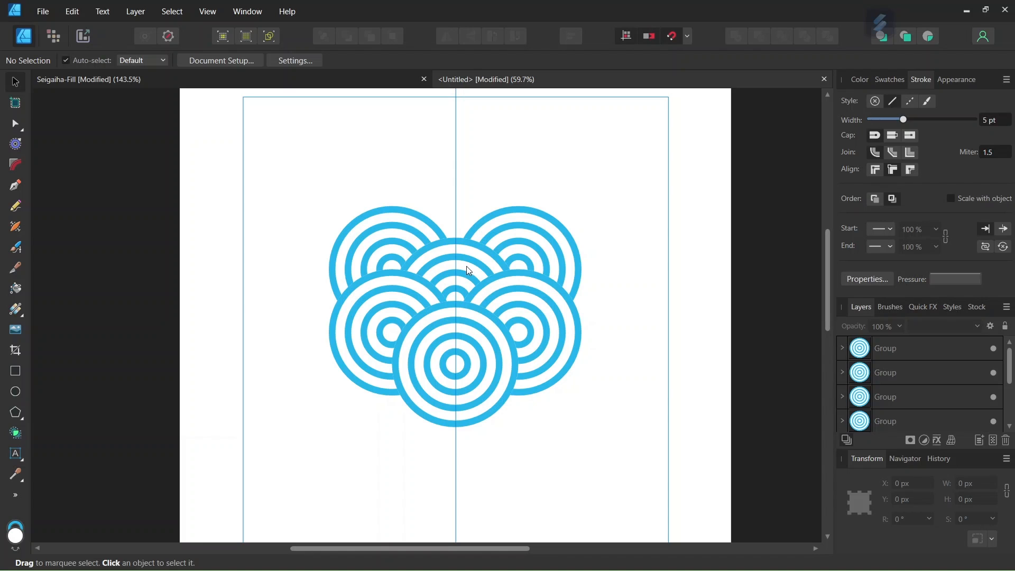
mouse_move(522, 249)
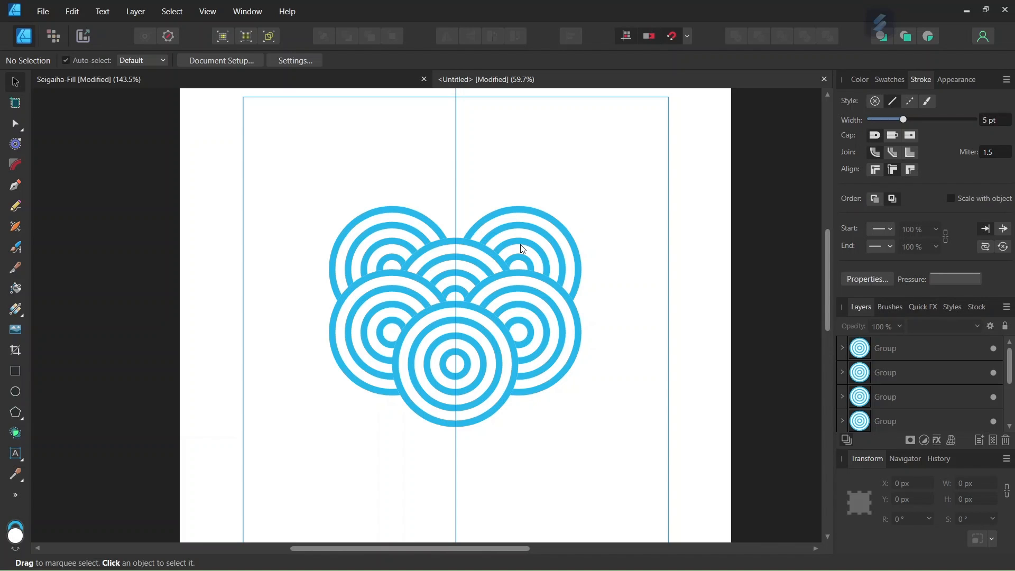
mouse_move(632, 289)
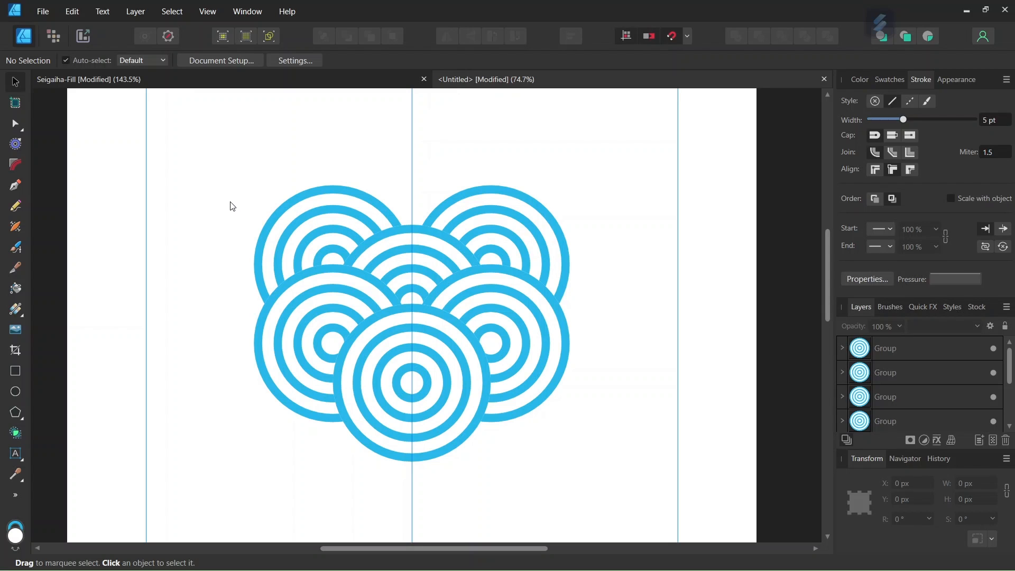
- Draw an unfilled 400 × 200 px rectangle across the repeating middle of the wave cluster
left_click(304, 223)
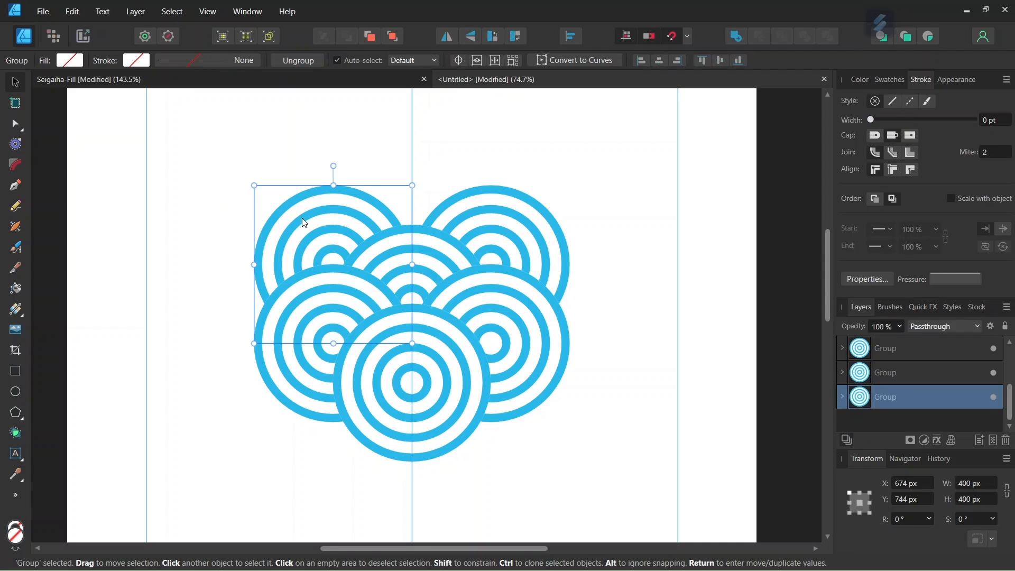
mouse_move(309, 226)
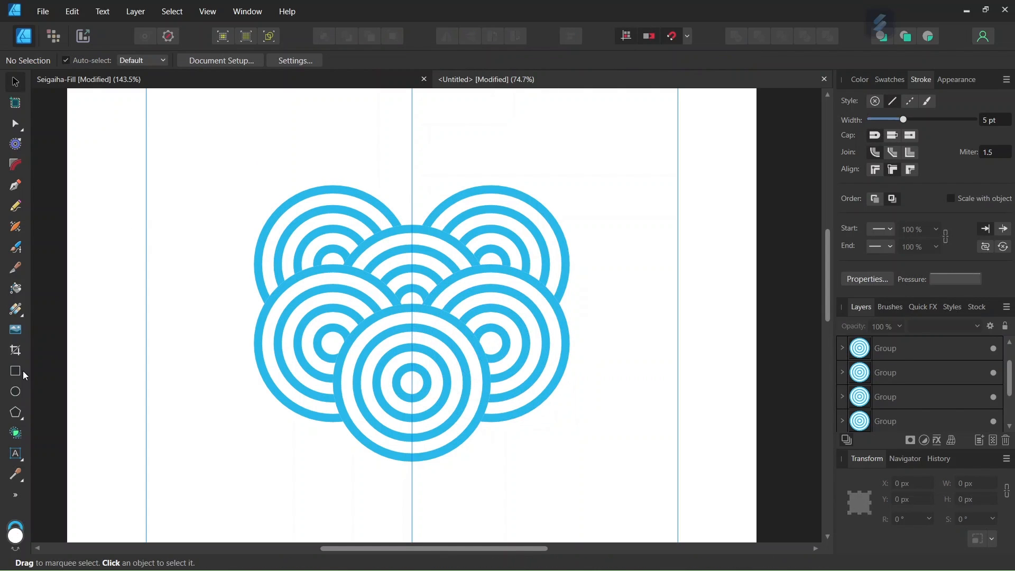
left_click(15, 371)
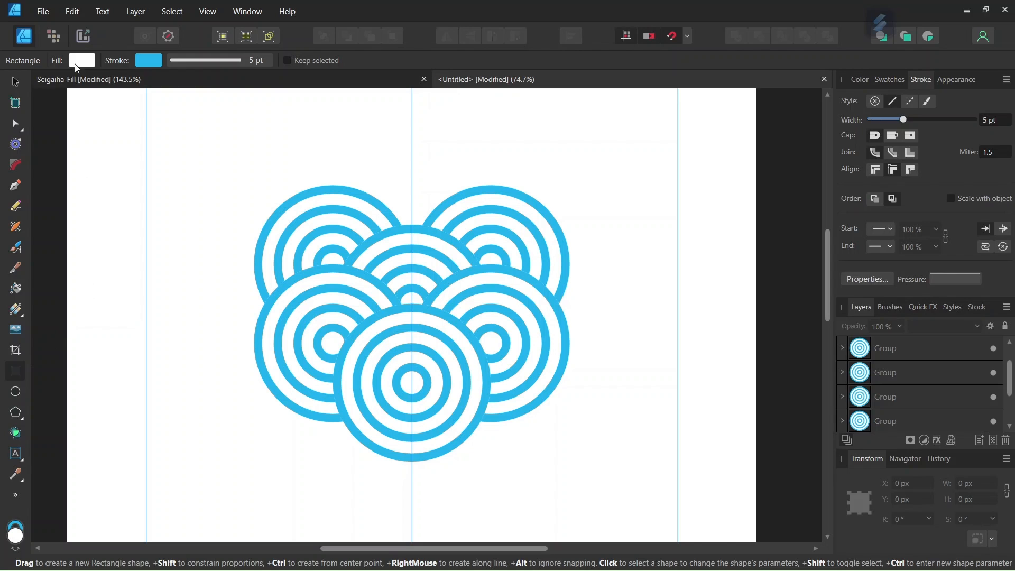
left_click(81, 61)
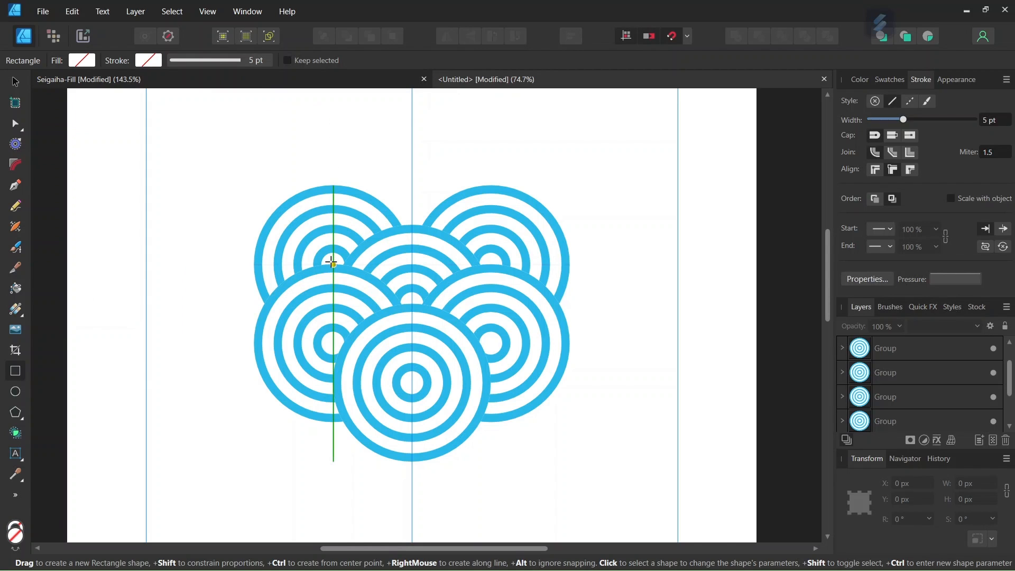
left_click_drag(332, 263, 460, 322)
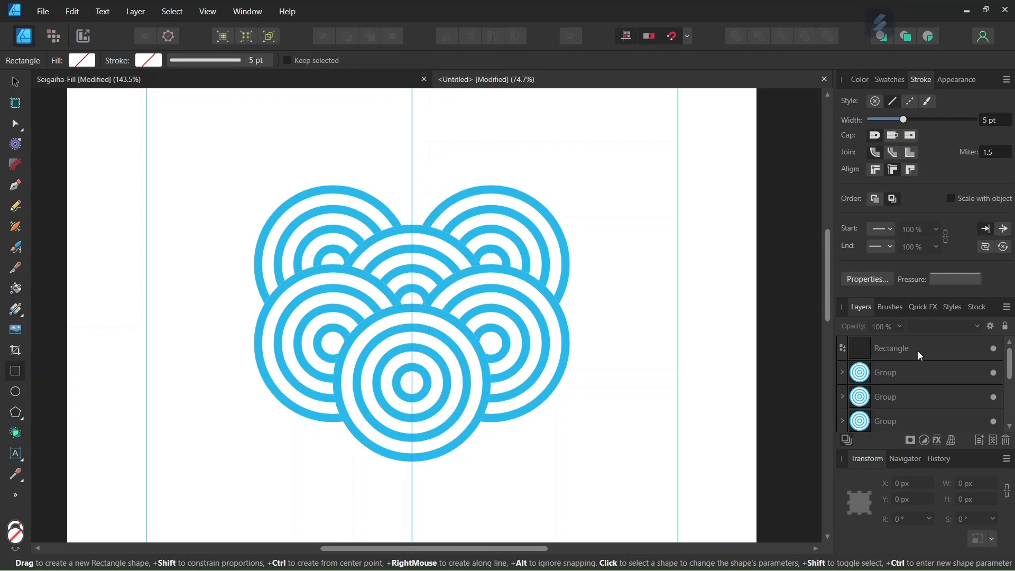
left_click_drag(329, 264, 490, 345)
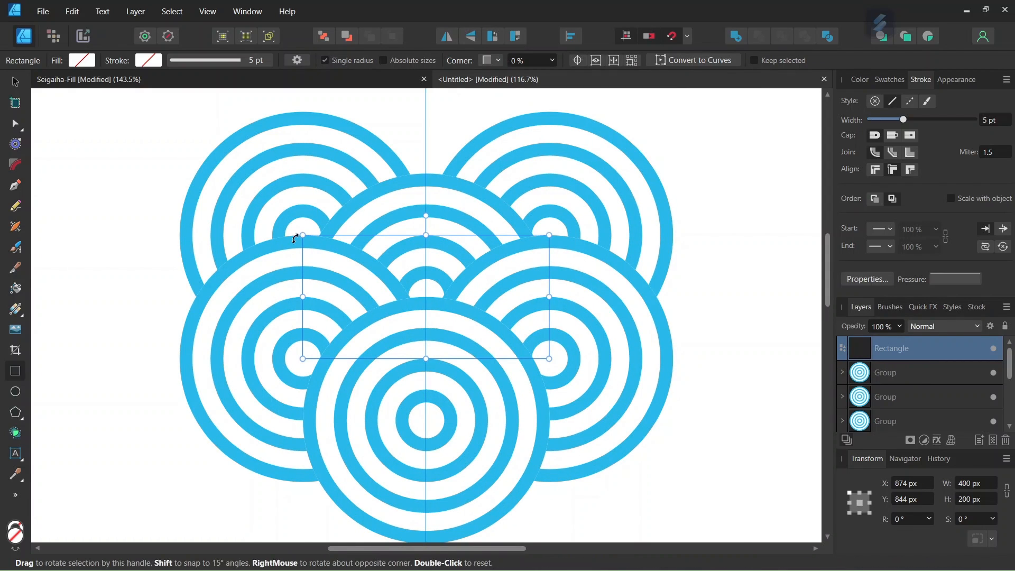
mouse_move(304, 357)
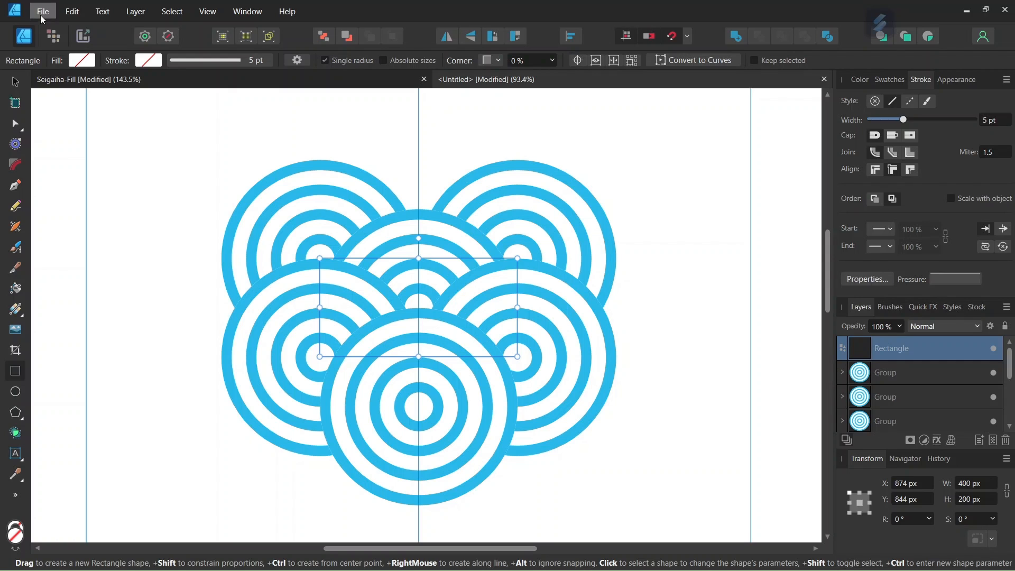
- Export the selection area of the tile rectangle as a 401 × 200 px PNG
left_click(43, 11)
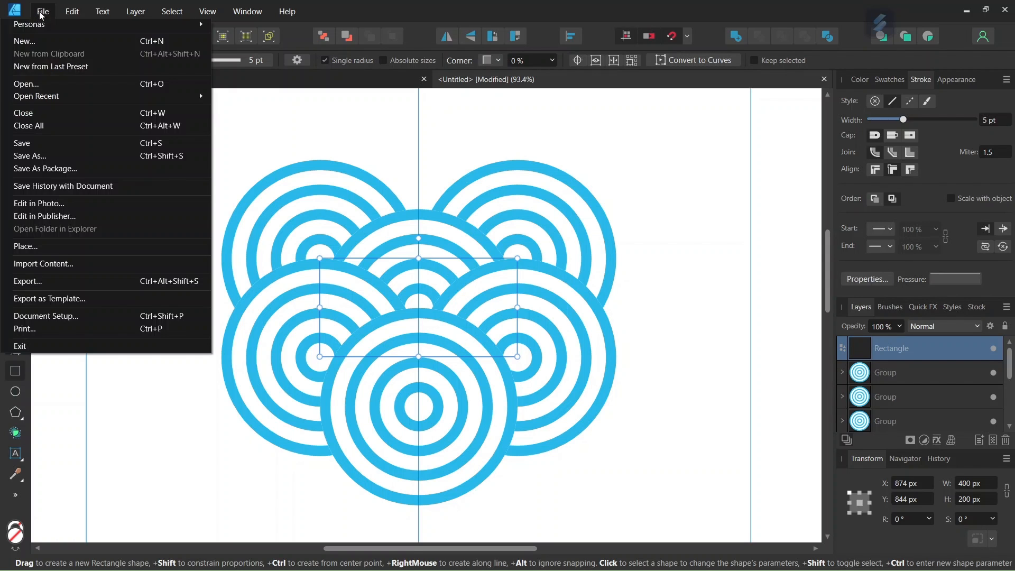
left_click(27, 280)
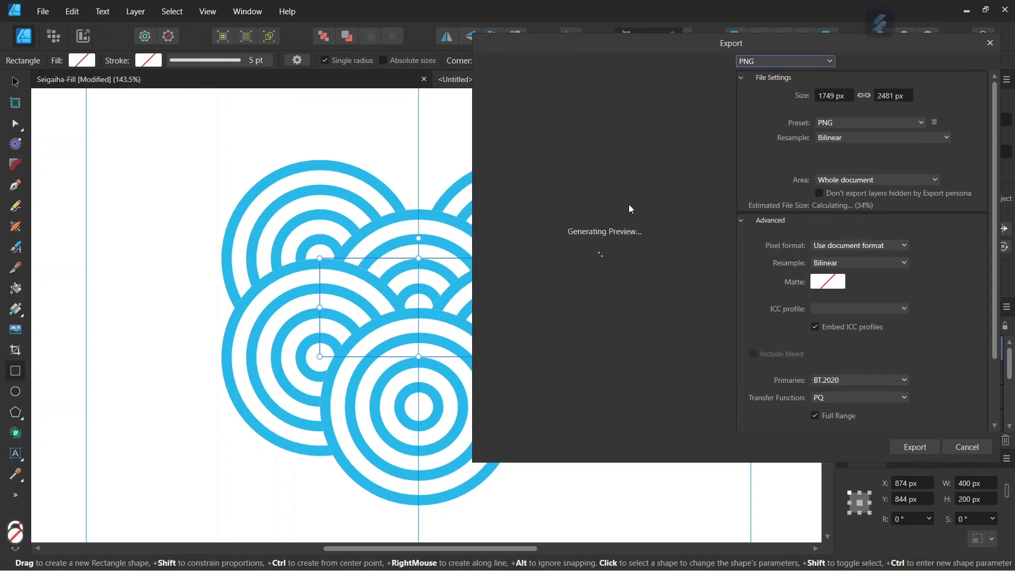
left_click(783, 61)
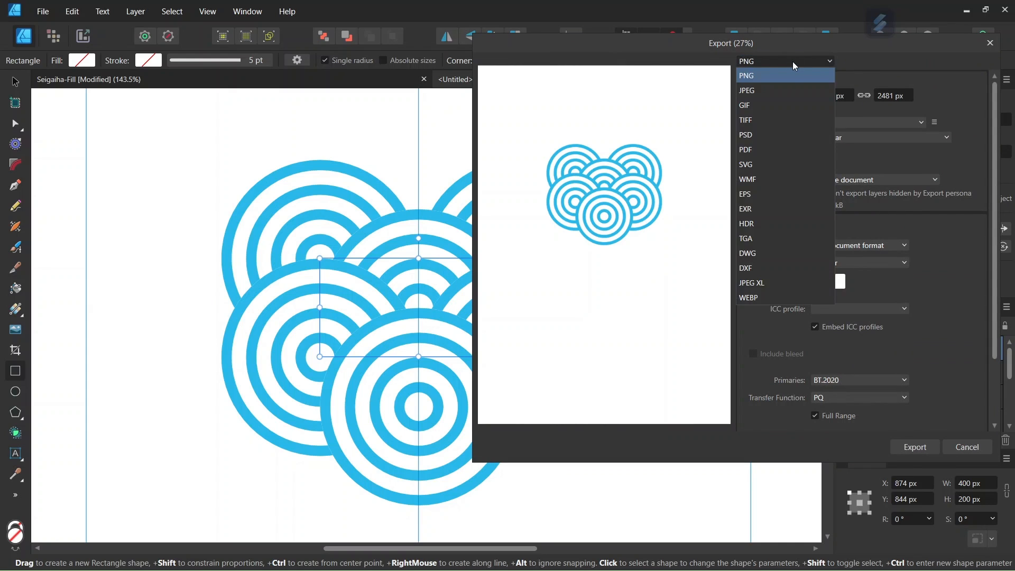
left_click(876, 179)
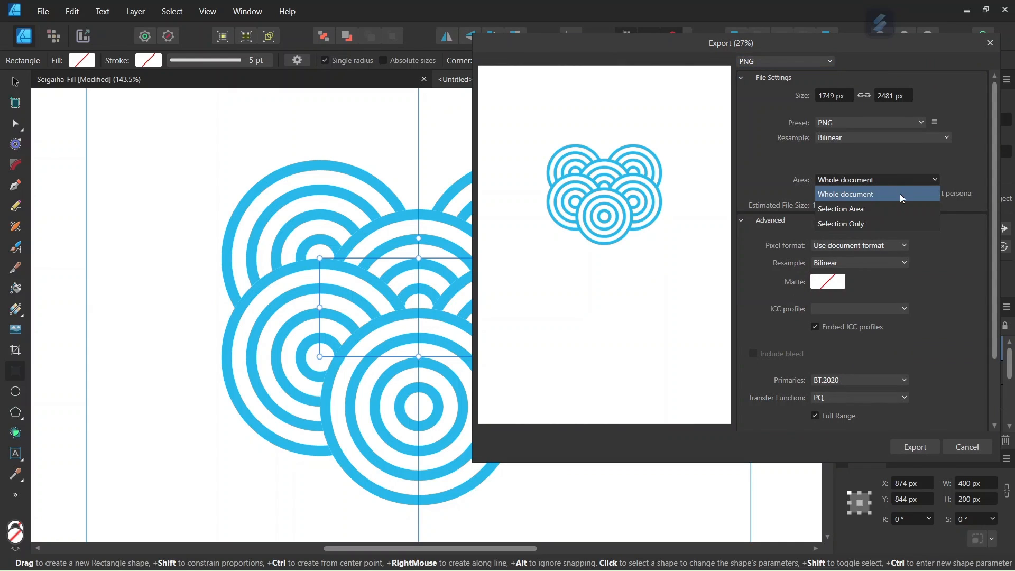
left_click(839, 208)
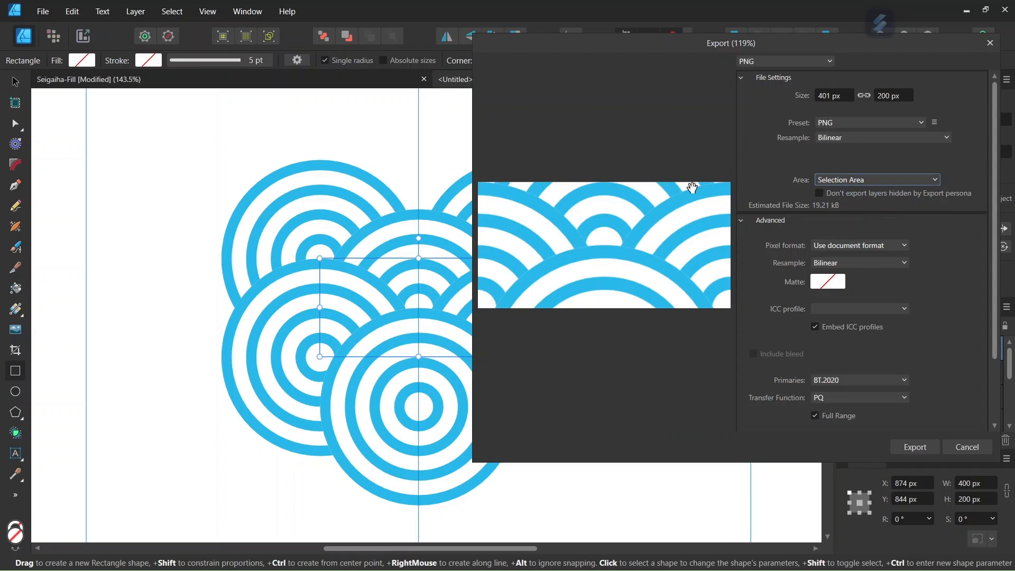
mouse_move(914, 454)
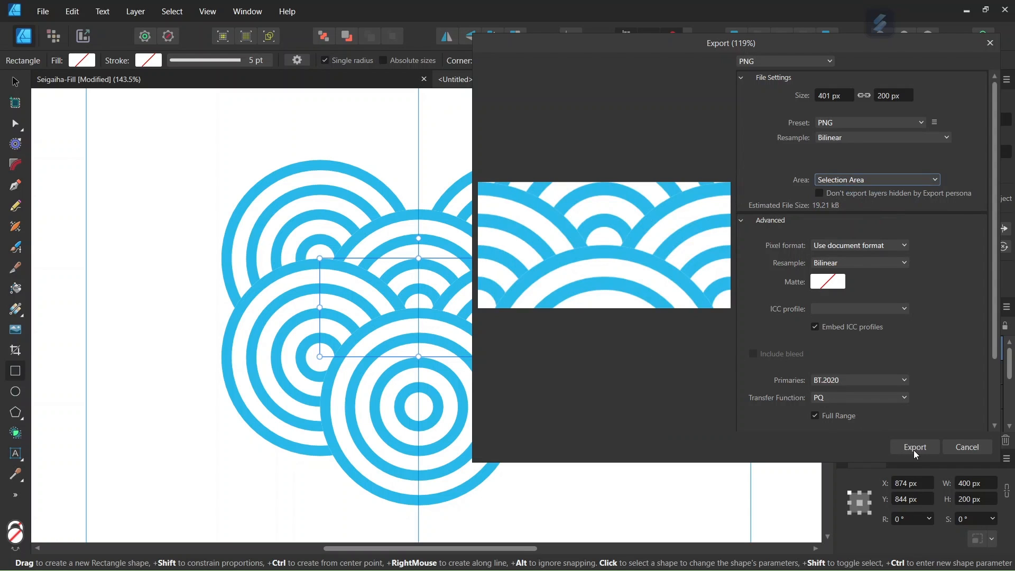
left_click(913, 446)
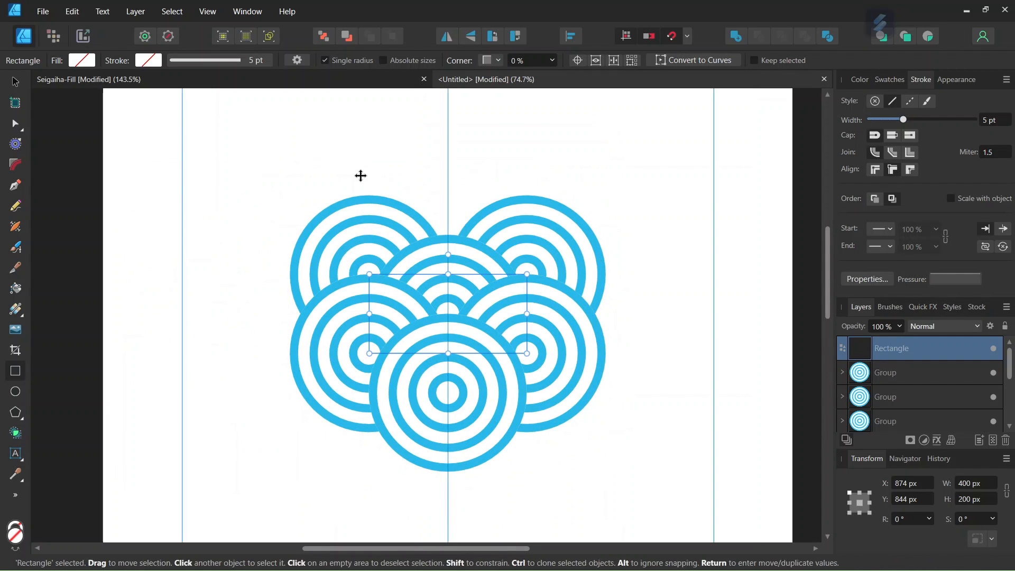
- Create a new A5 document with a full-page rectangle selected, ready for the Fill tool
left_click(42, 10)
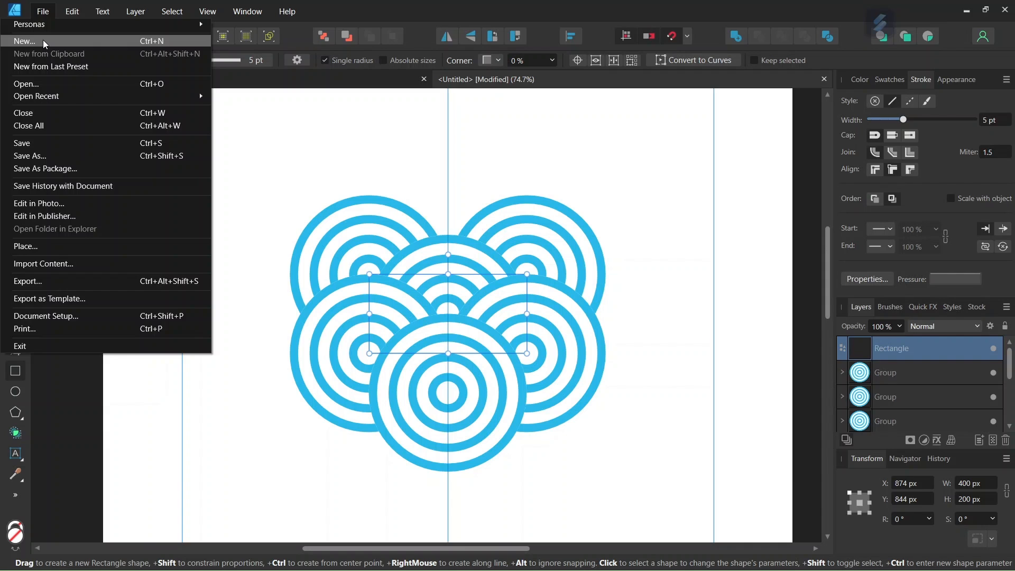
left_click(25, 41)
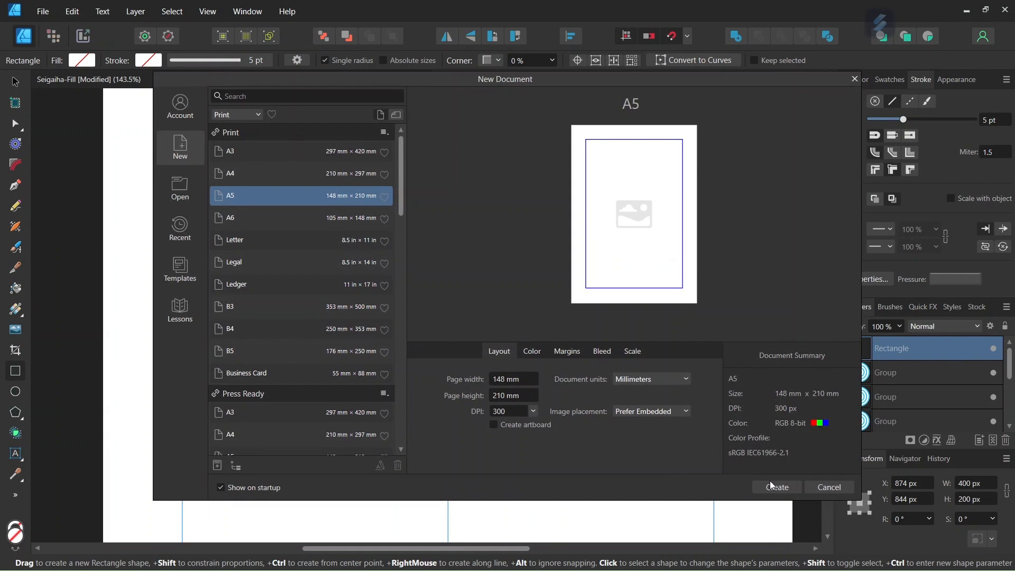
left_click(775, 486)
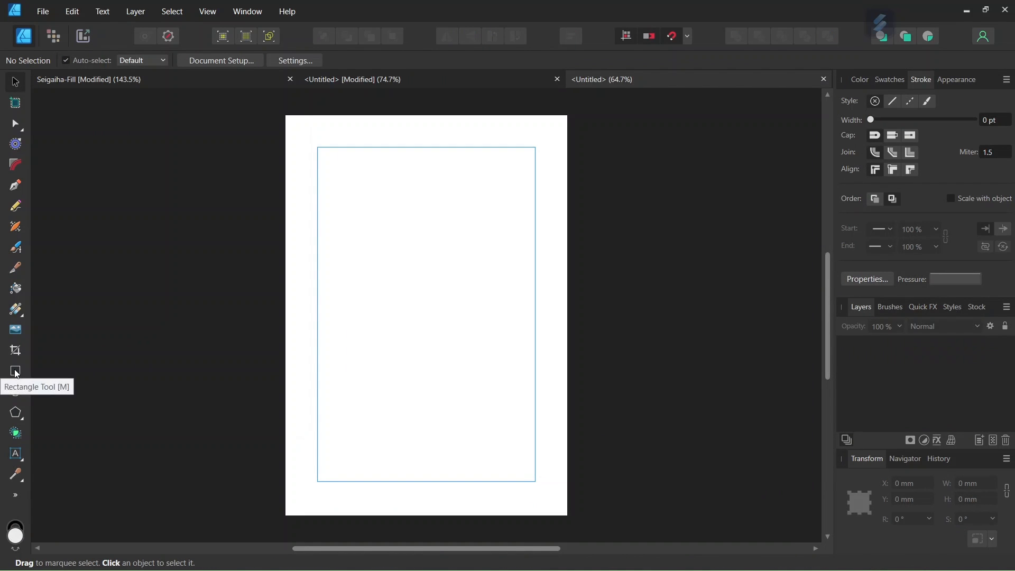
left_click(15, 370)
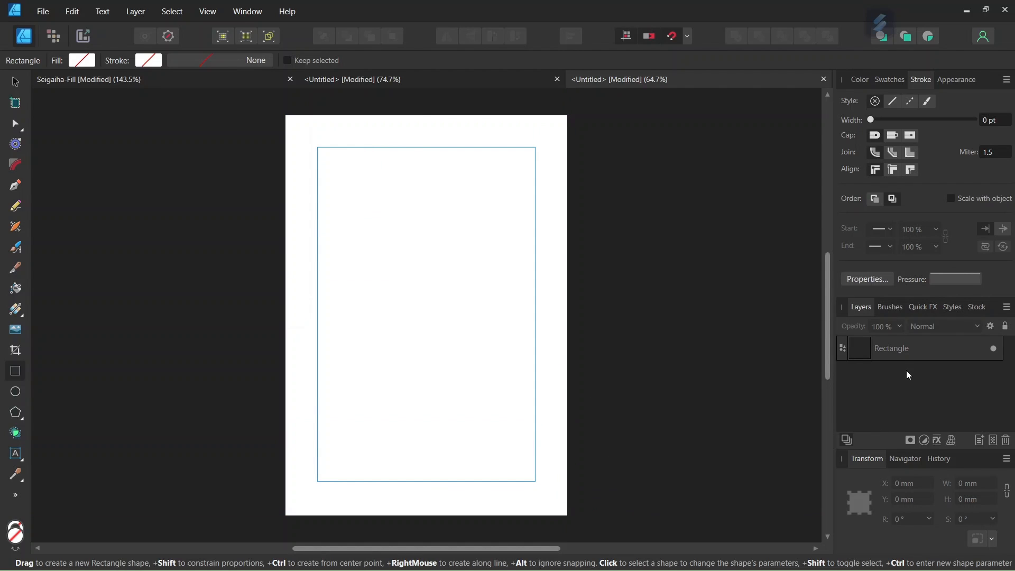
left_click(892, 347)
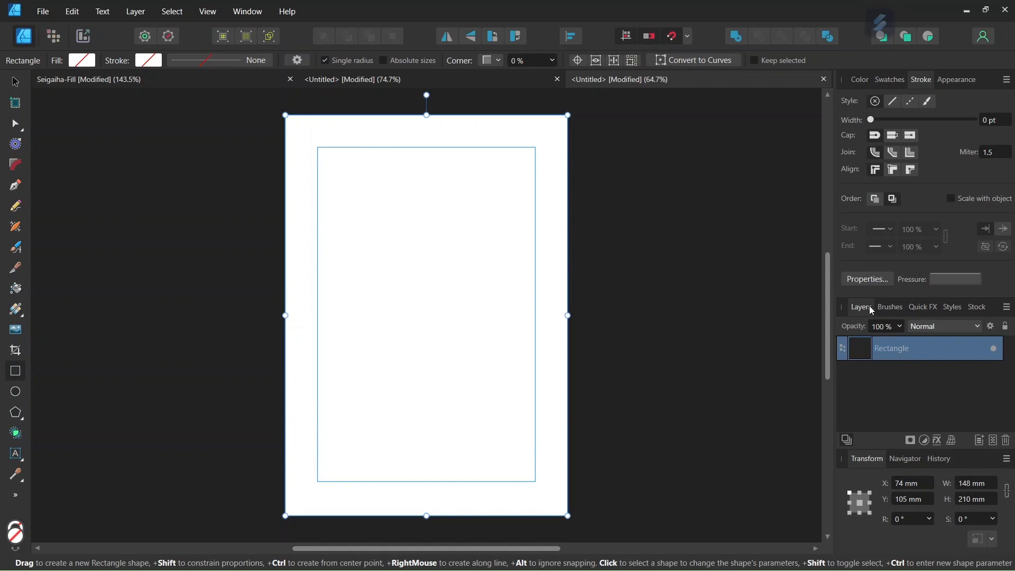
mouse_move(17, 296)
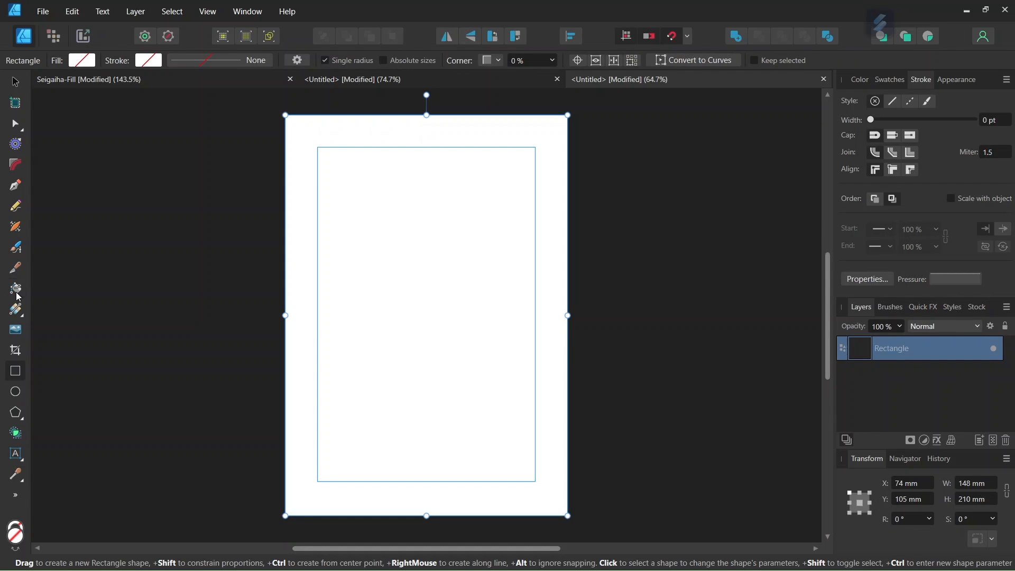
left_click(16, 287)
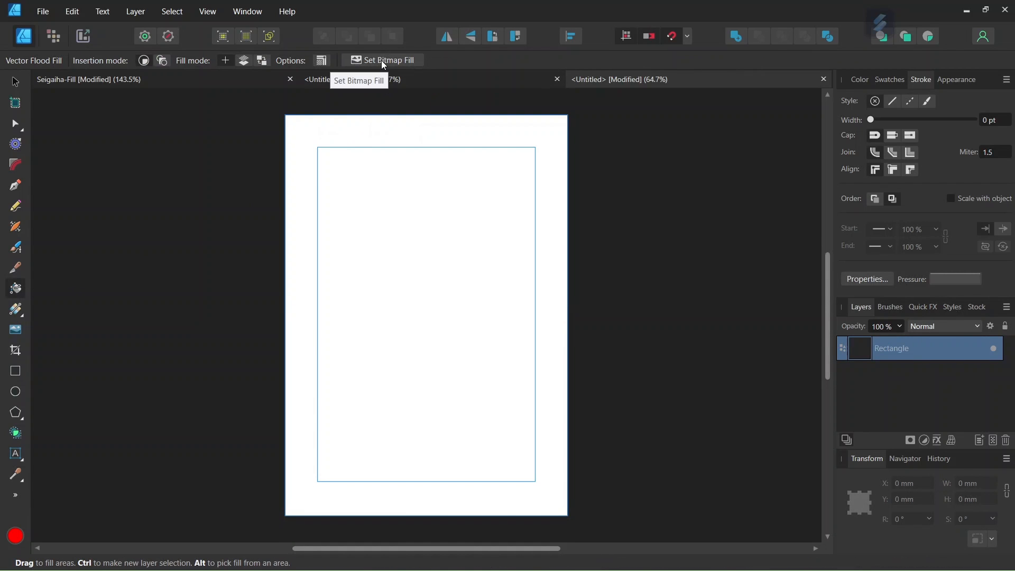
- Apply the exported wave tile PNG as a repeating bitmap fill on the page rectangle
left_click(389, 59)
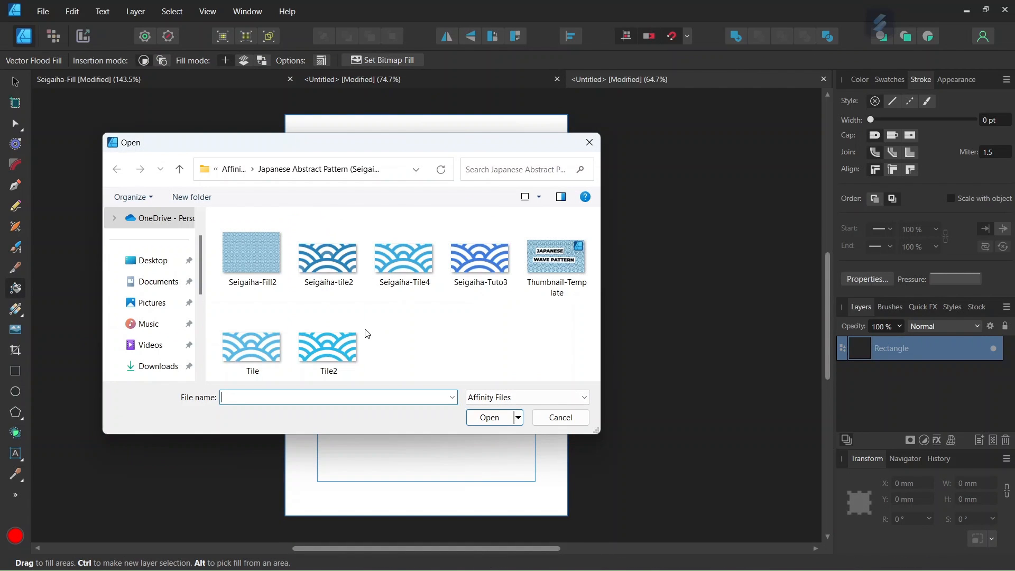
left_click(558, 417)
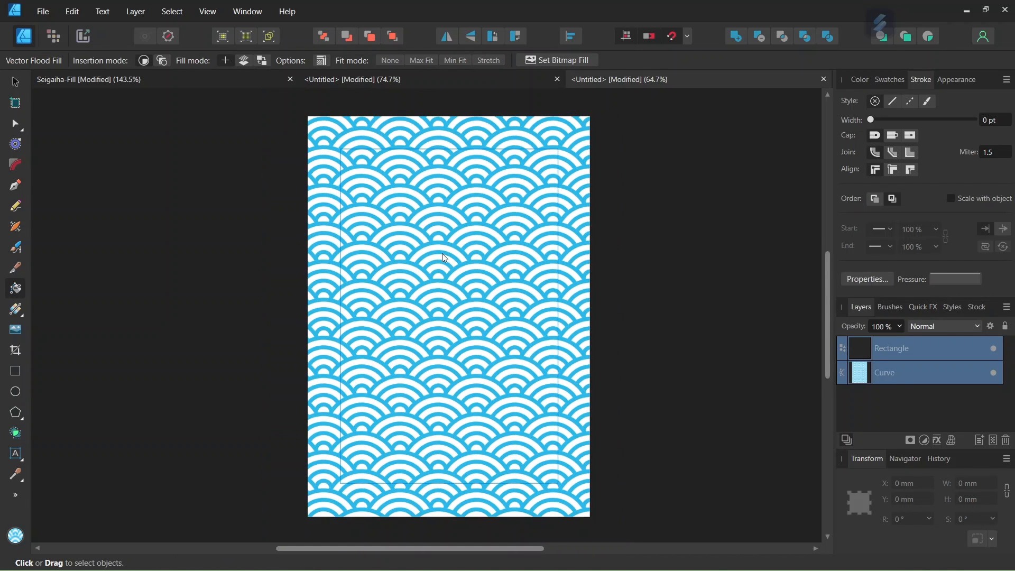
left_click(444, 298)
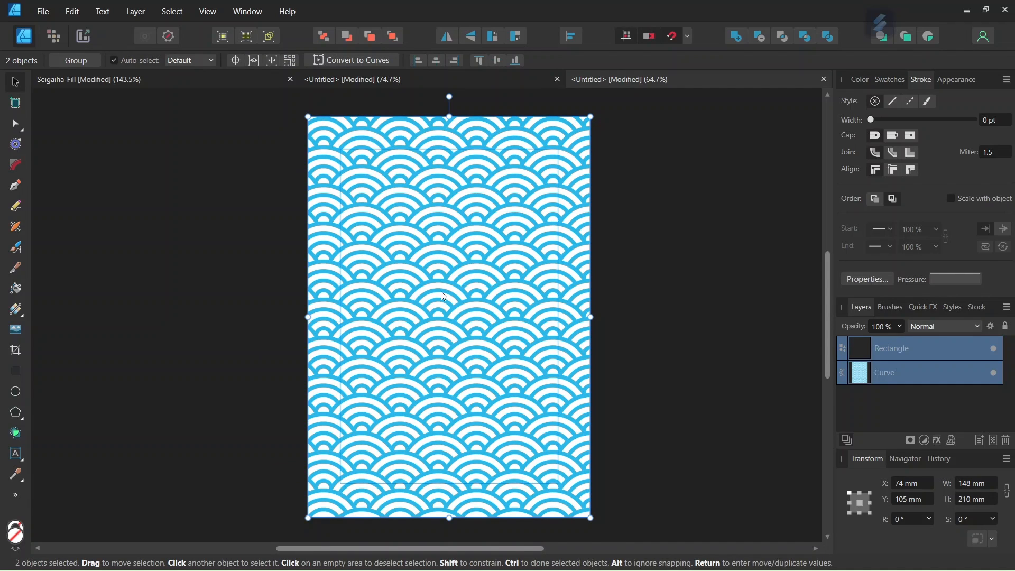
mouse_move(437, 245)
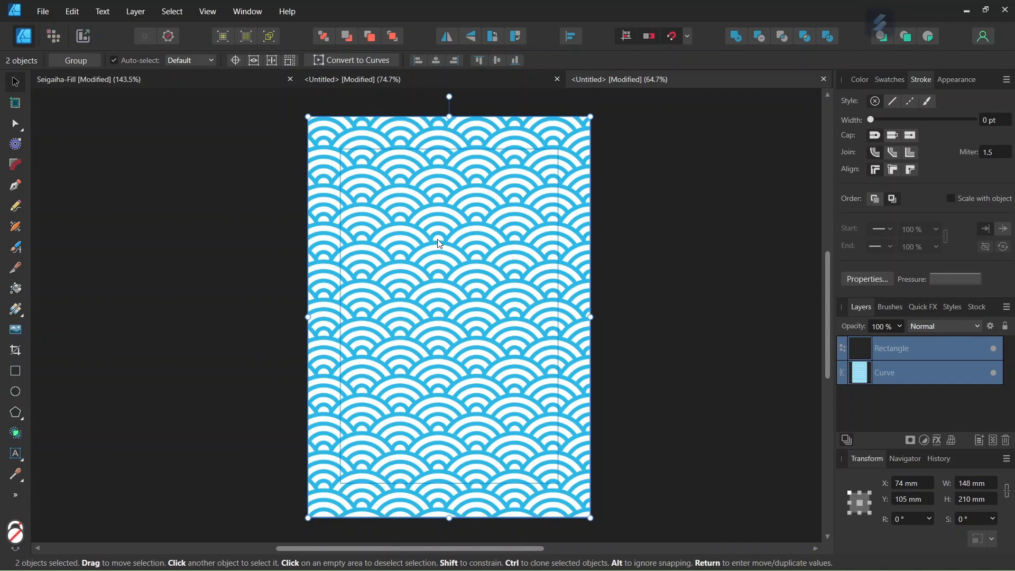
mouse_move(483, 244)
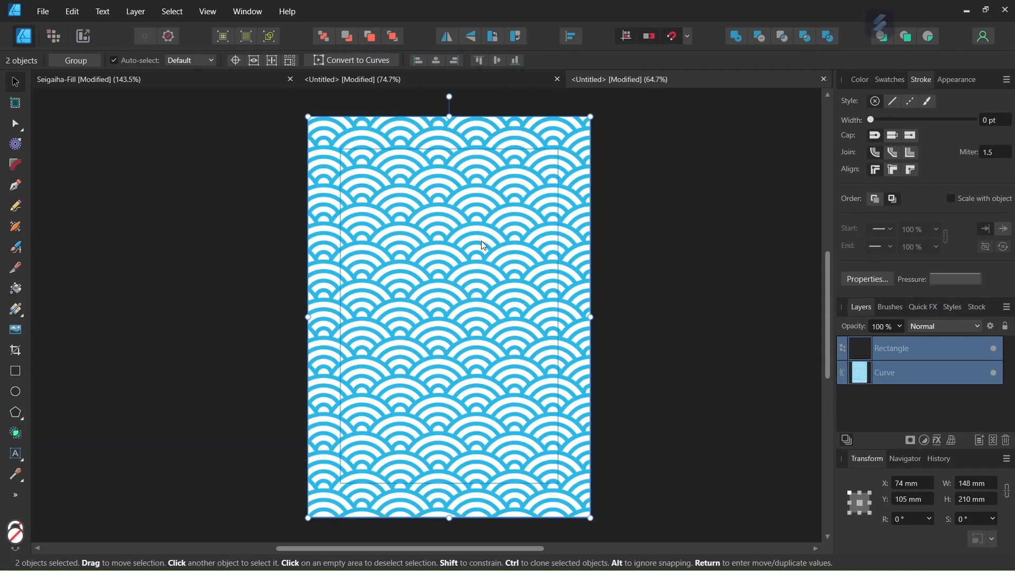
mouse_move(506, 244)
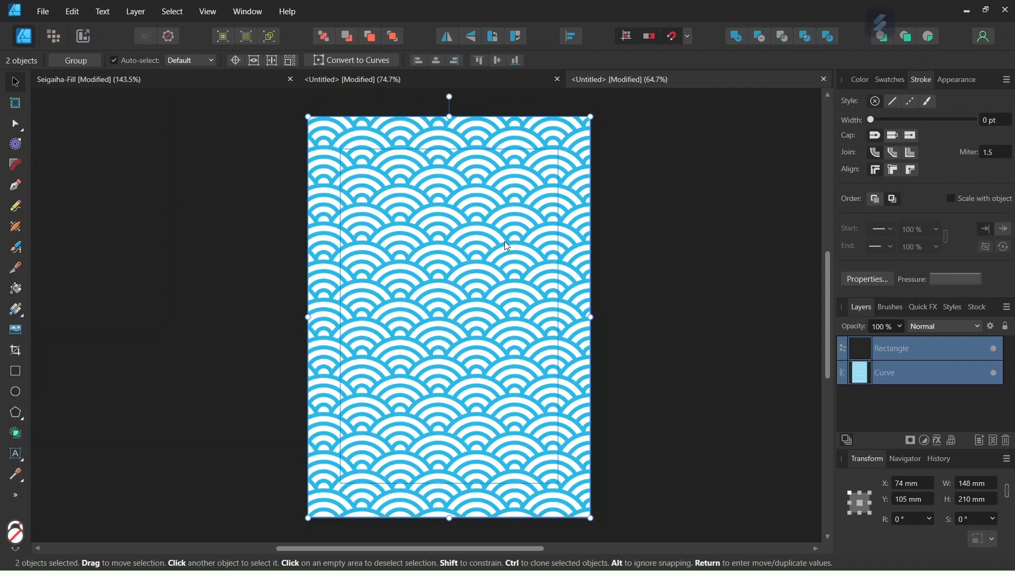
mouse_move(521, 279)
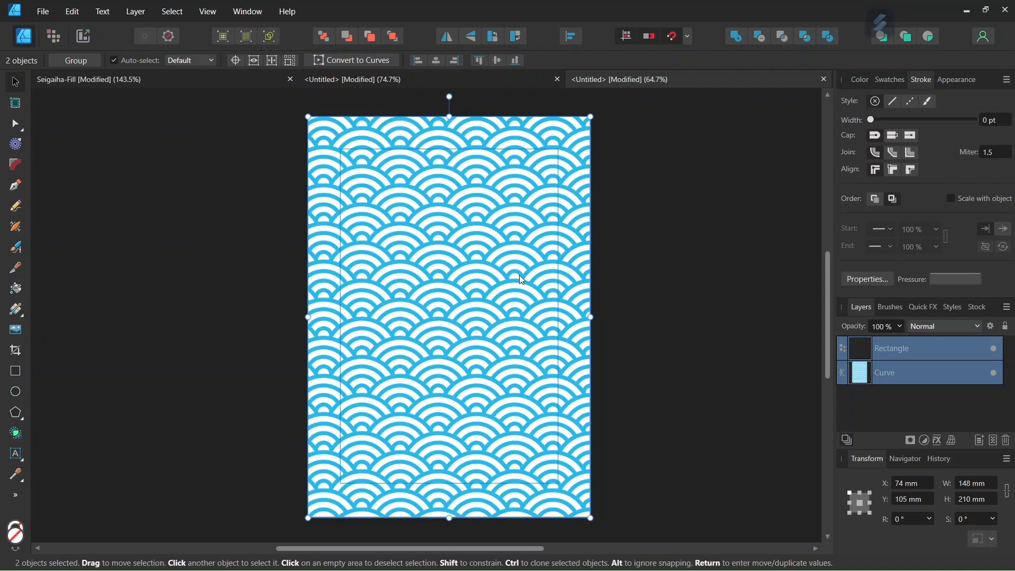
mouse_move(436, 286)
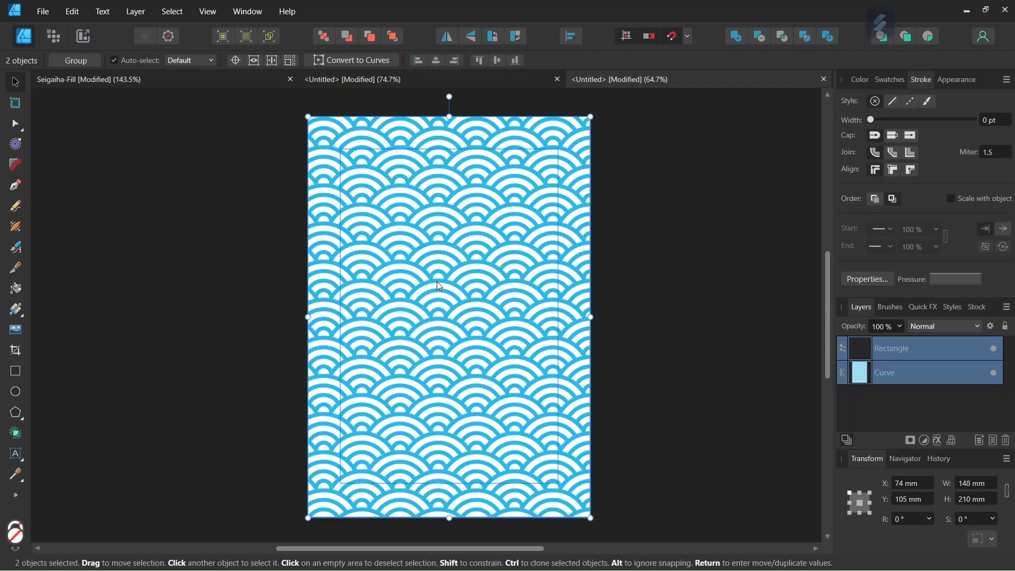